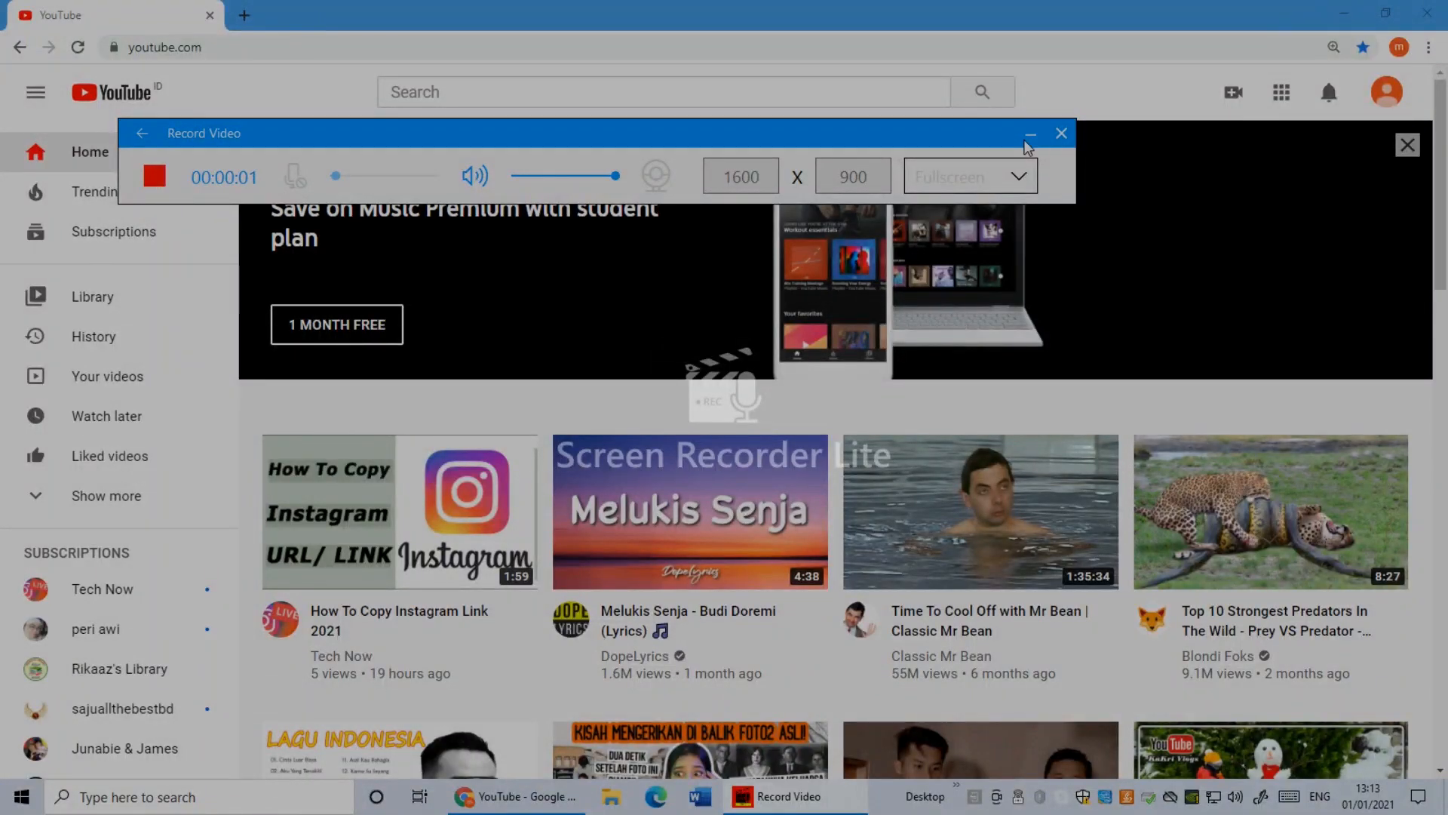
# Go to the 'movie clip' channel home page through the account menu's Your channel option.
pyautogui.click(1030, 134)
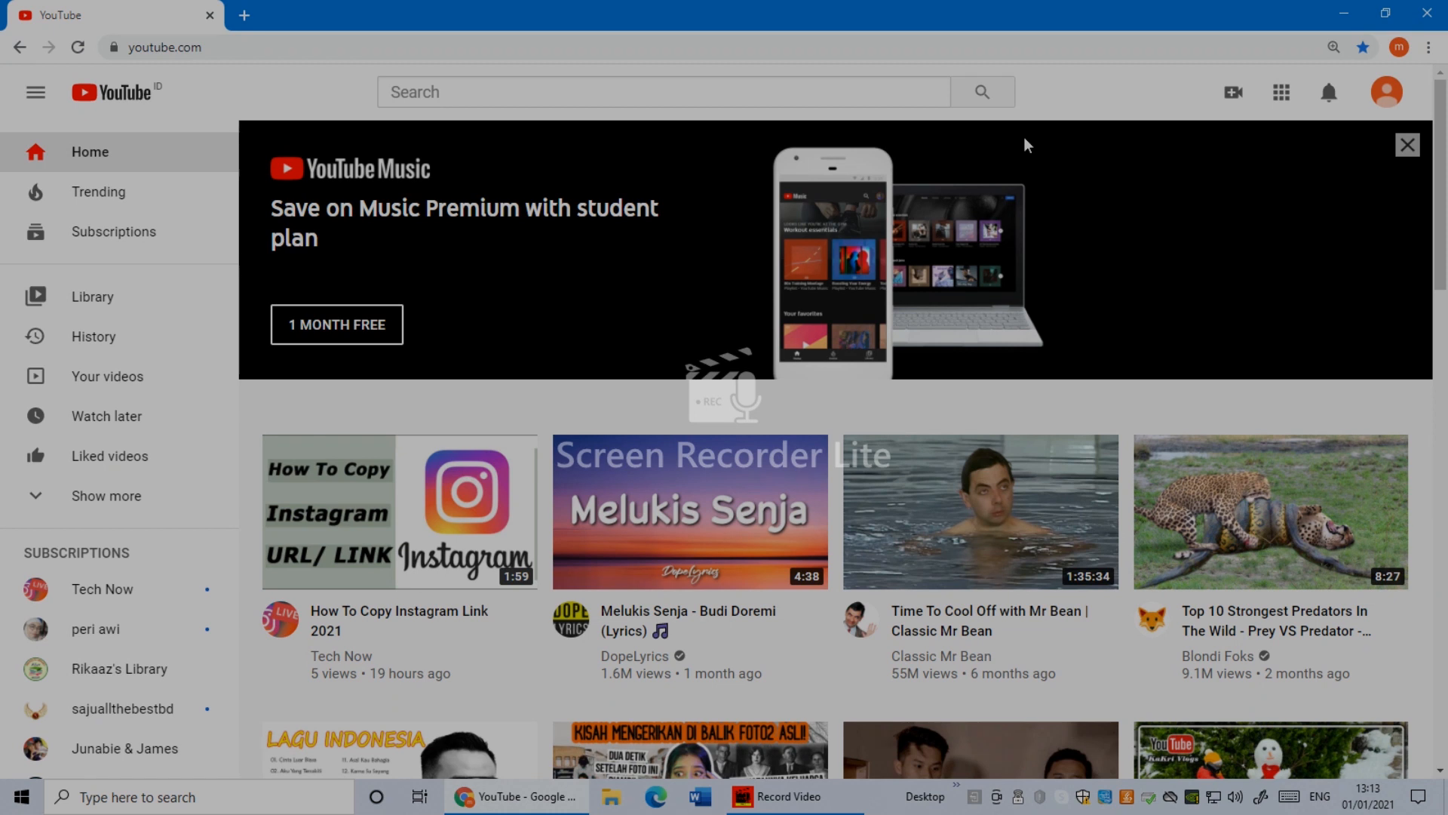
pyautogui.click(1385, 91)
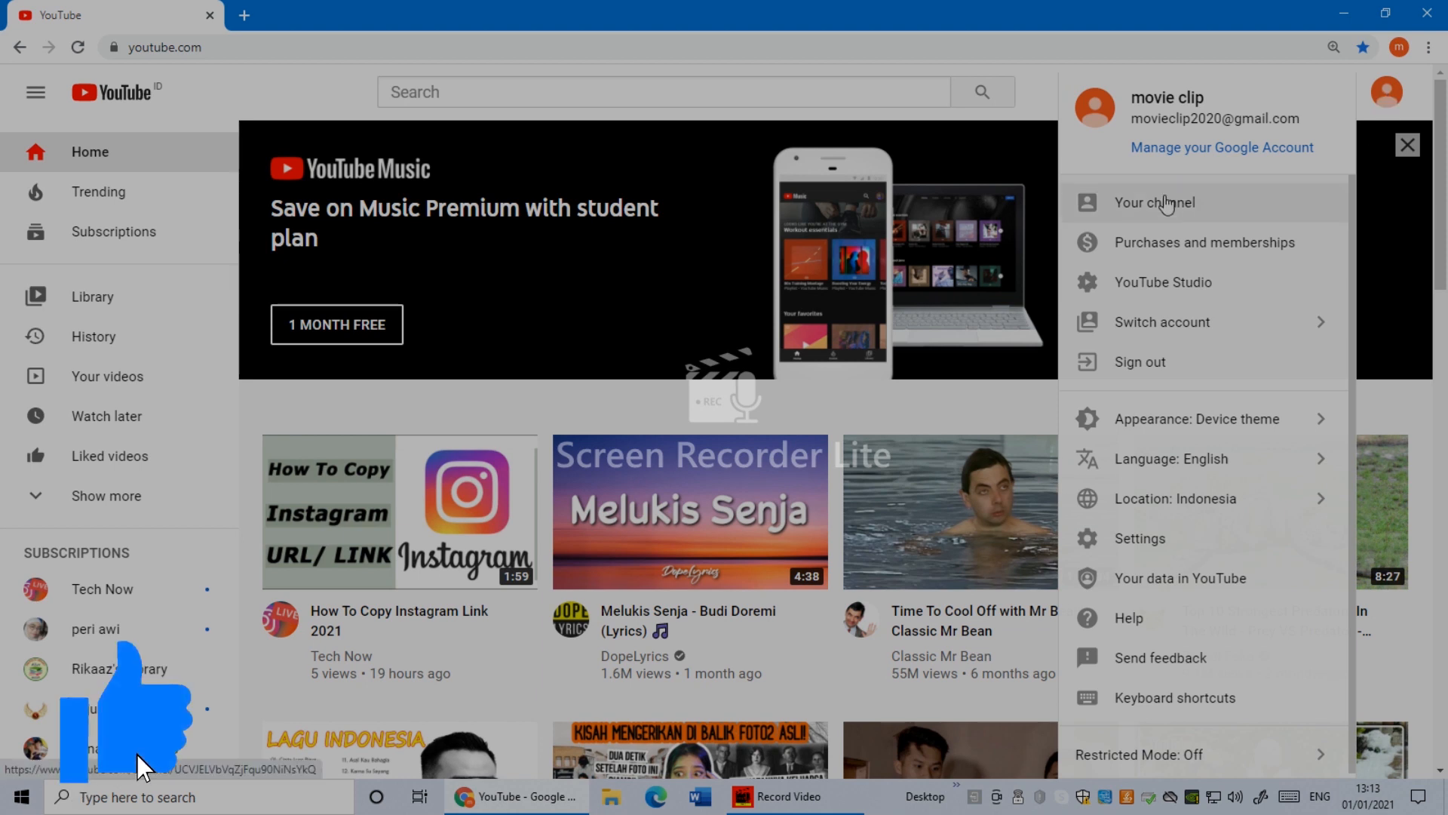
pyautogui.click(1155, 202)
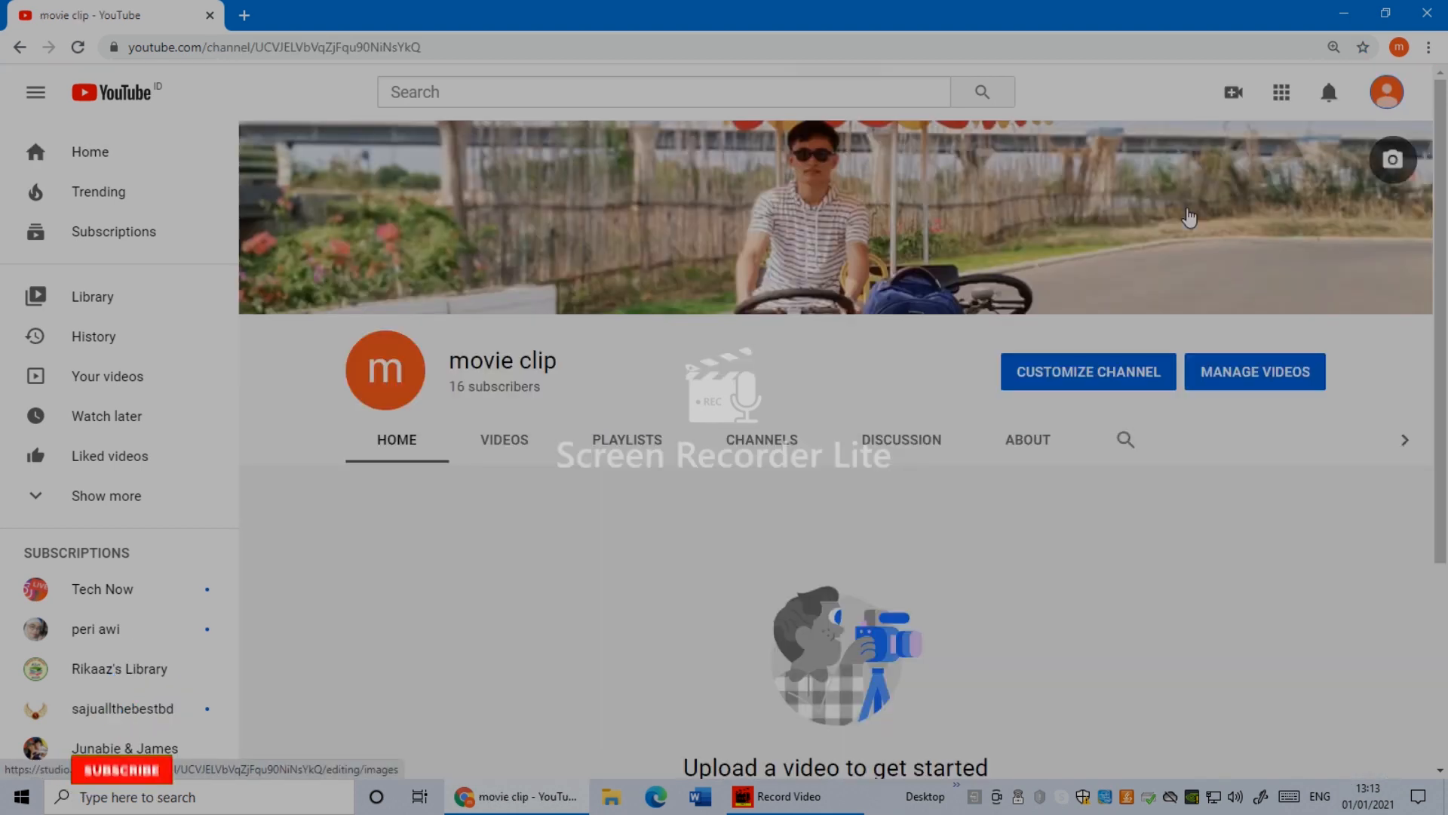
pyautogui.moveTo(1313, 292)
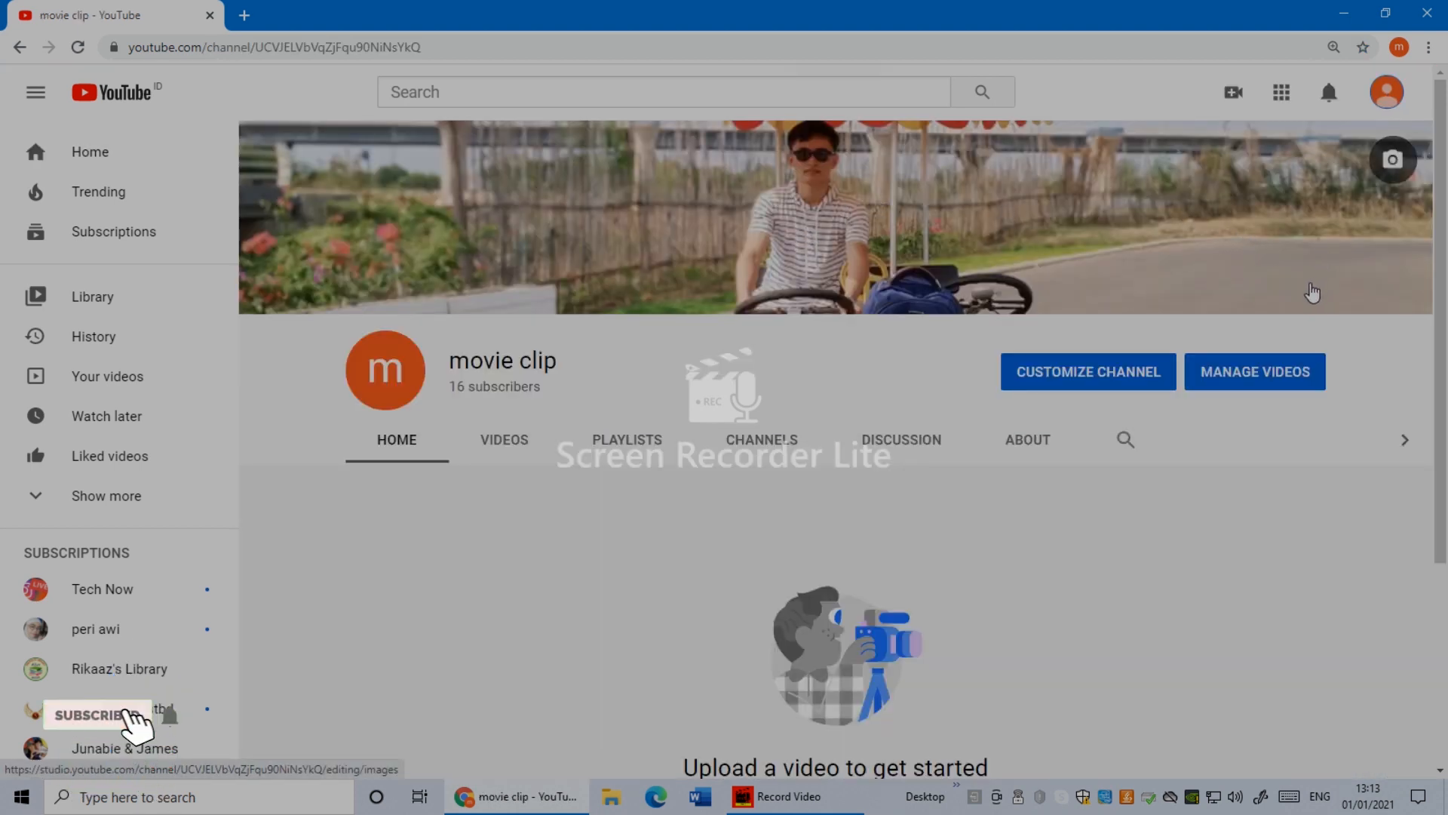
pyautogui.click(98, 715)
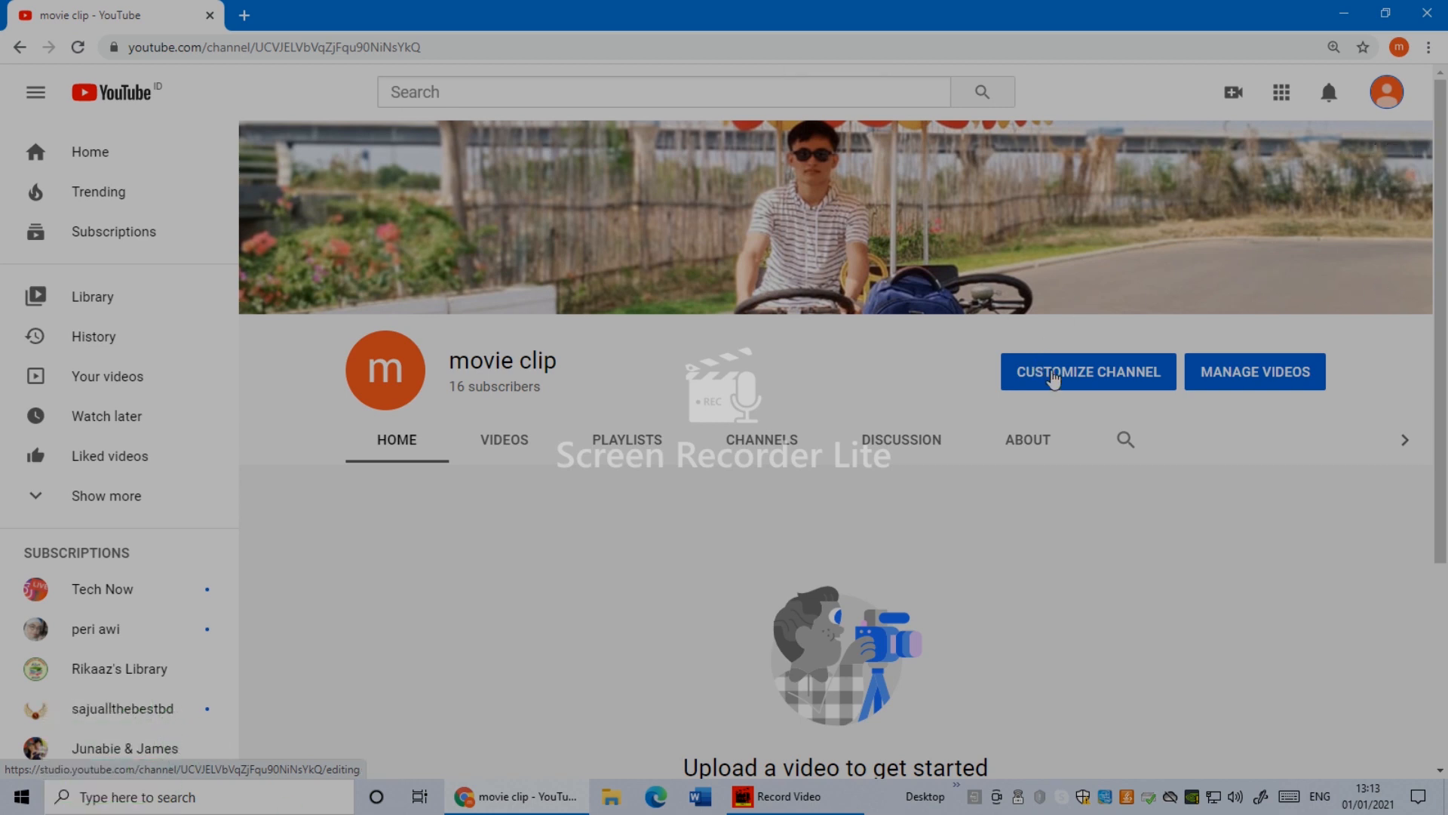
# Open Customize Channel and switch to the Basic info tab.
pyautogui.click(1087, 371)
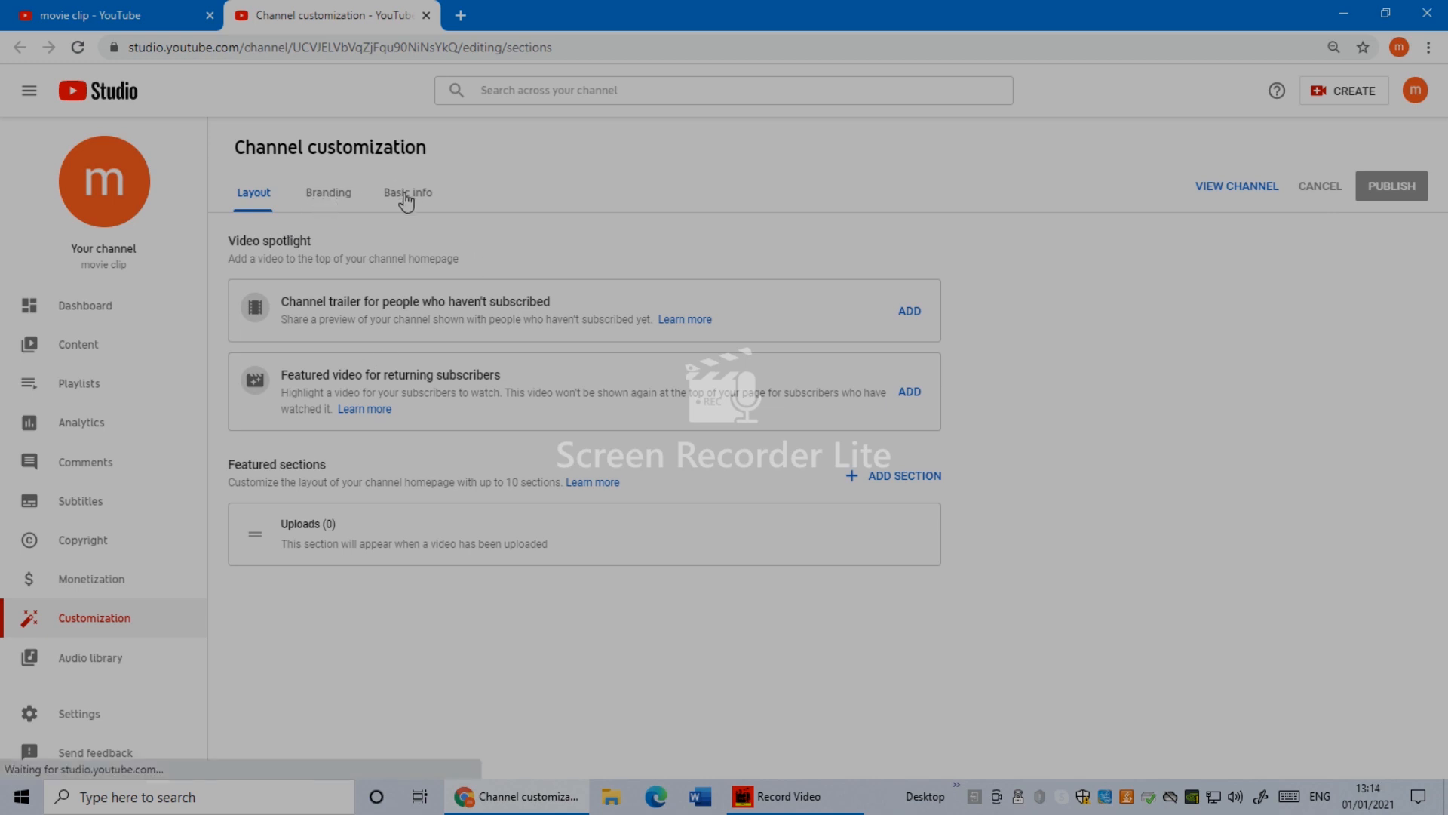
pyautogui.click(407, 193)
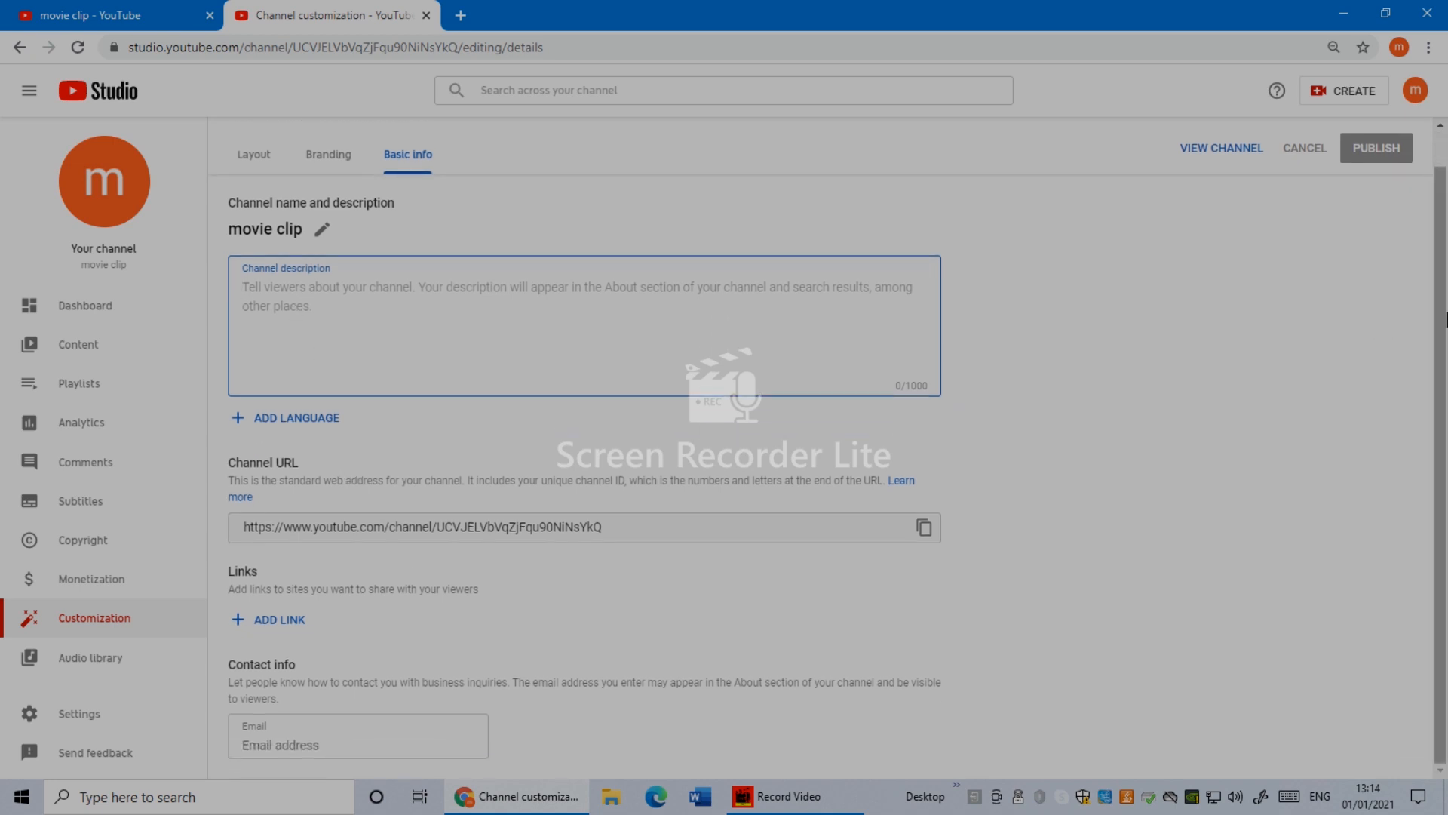
pyautogui.moveTo(210, 528)
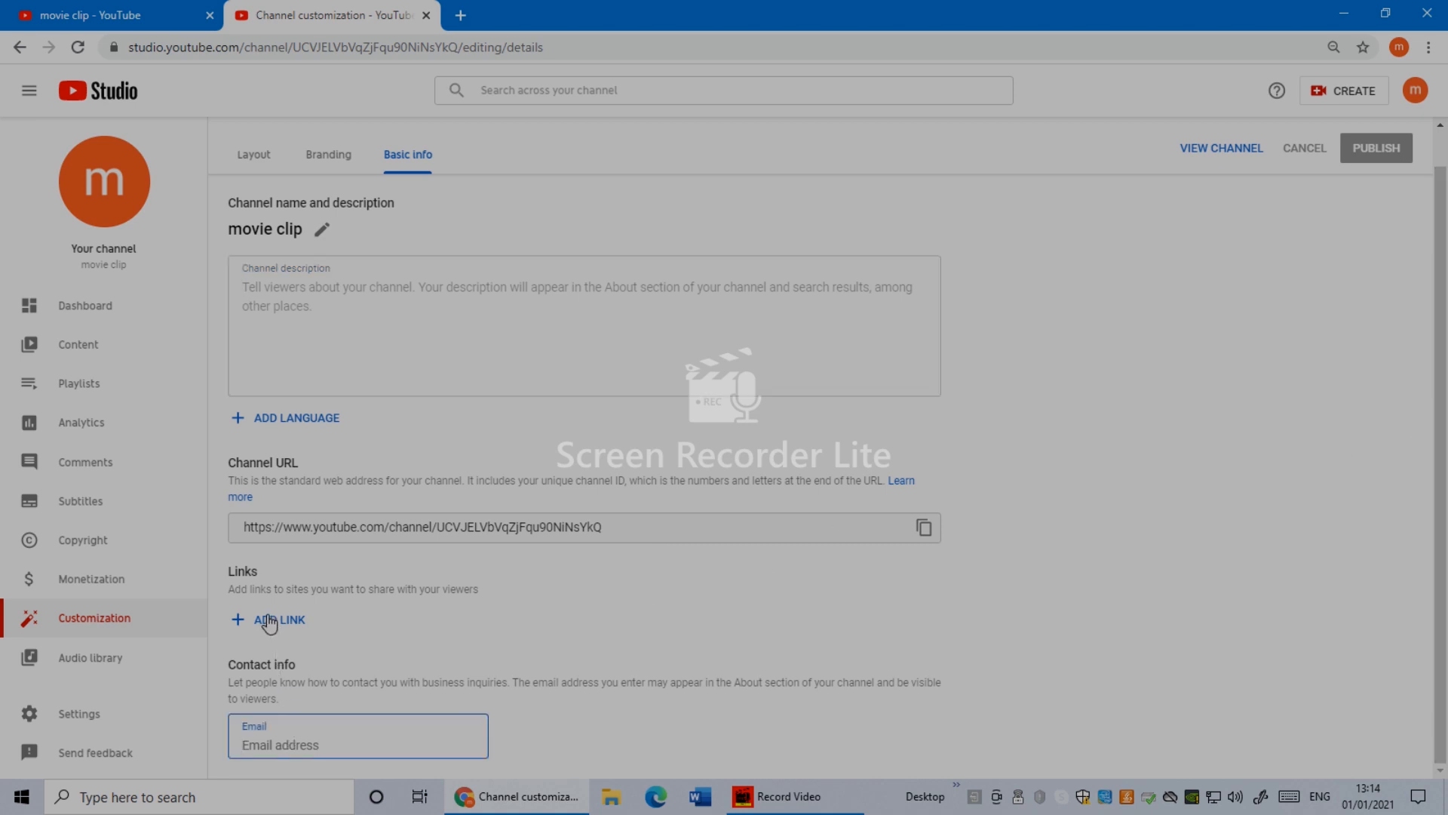
# Add a channel link titled 'instagram' with the Instagram profile URL.
pyautogui.click(278, 619)
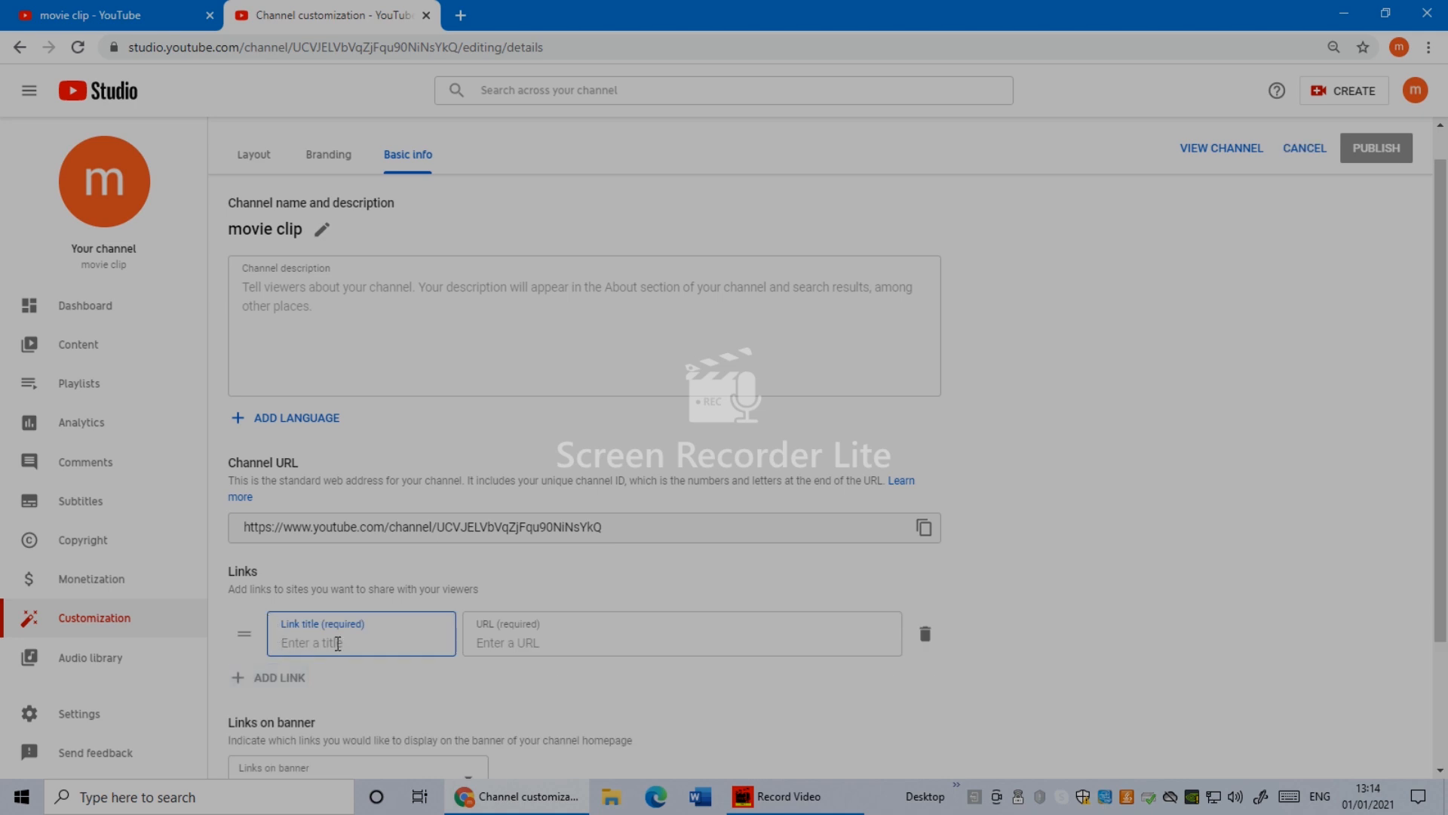
pyautogui.write('fa')
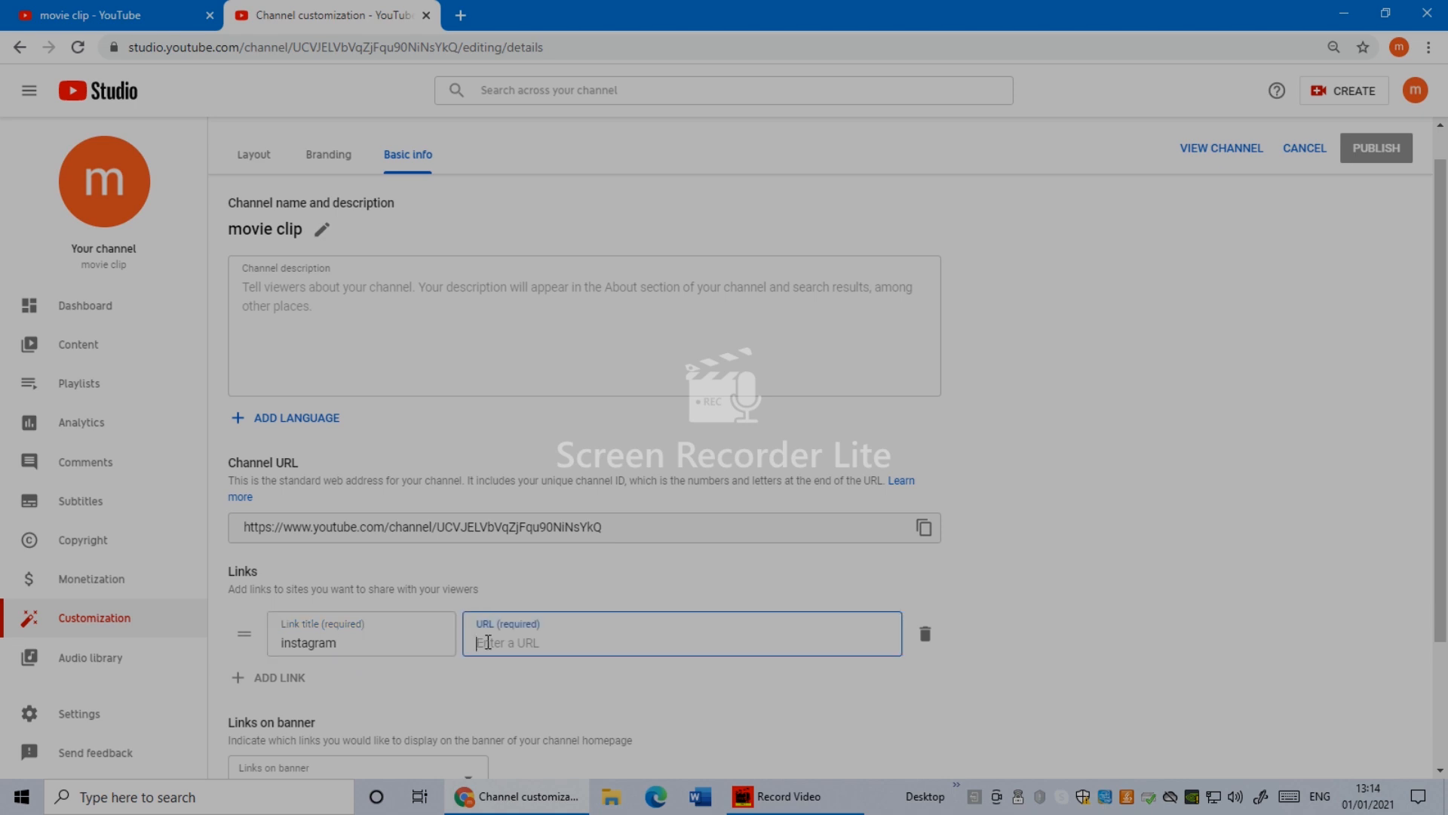
pyautogui.moveTo(573, 635)
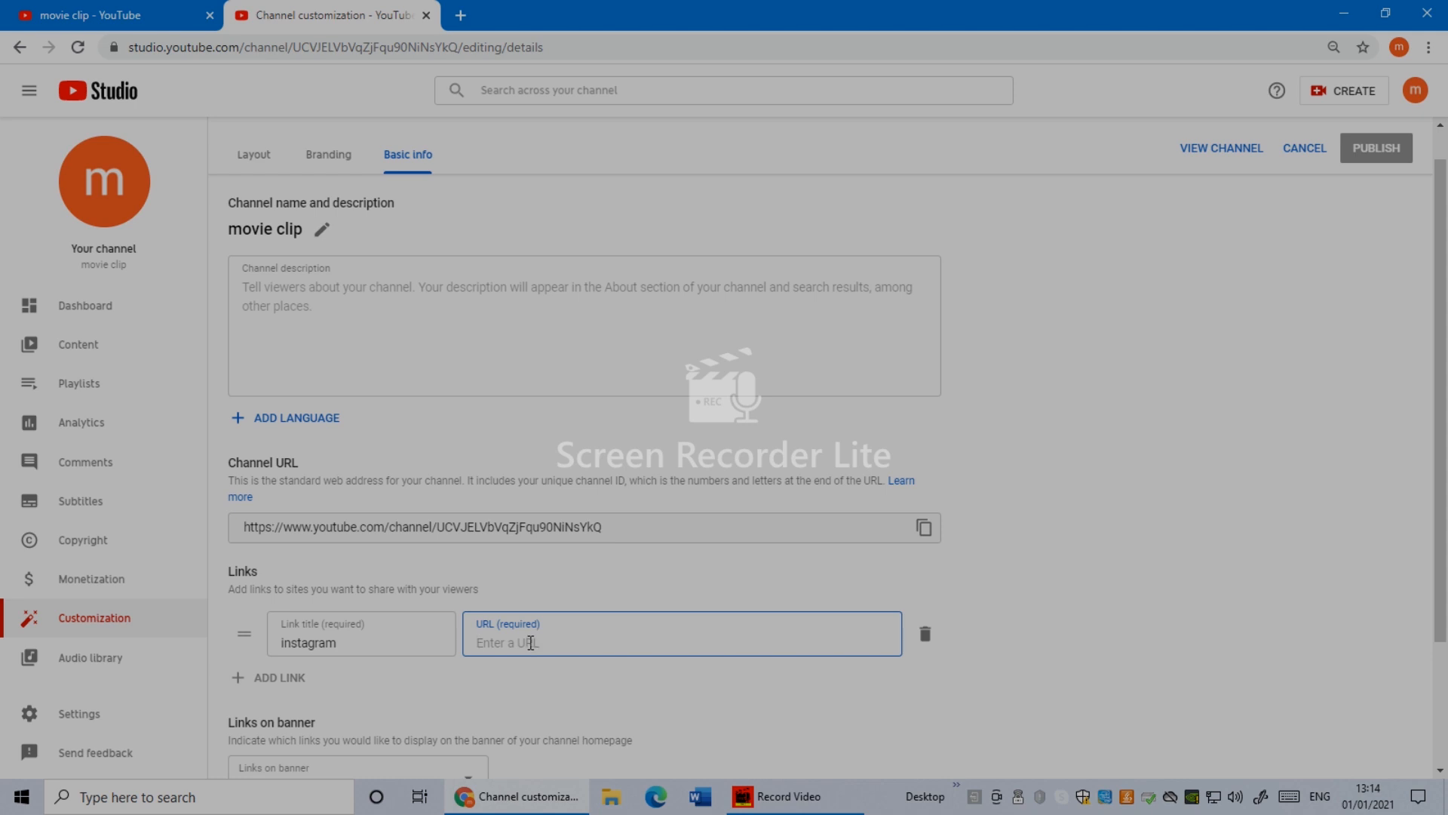
pyautogui.write('In')
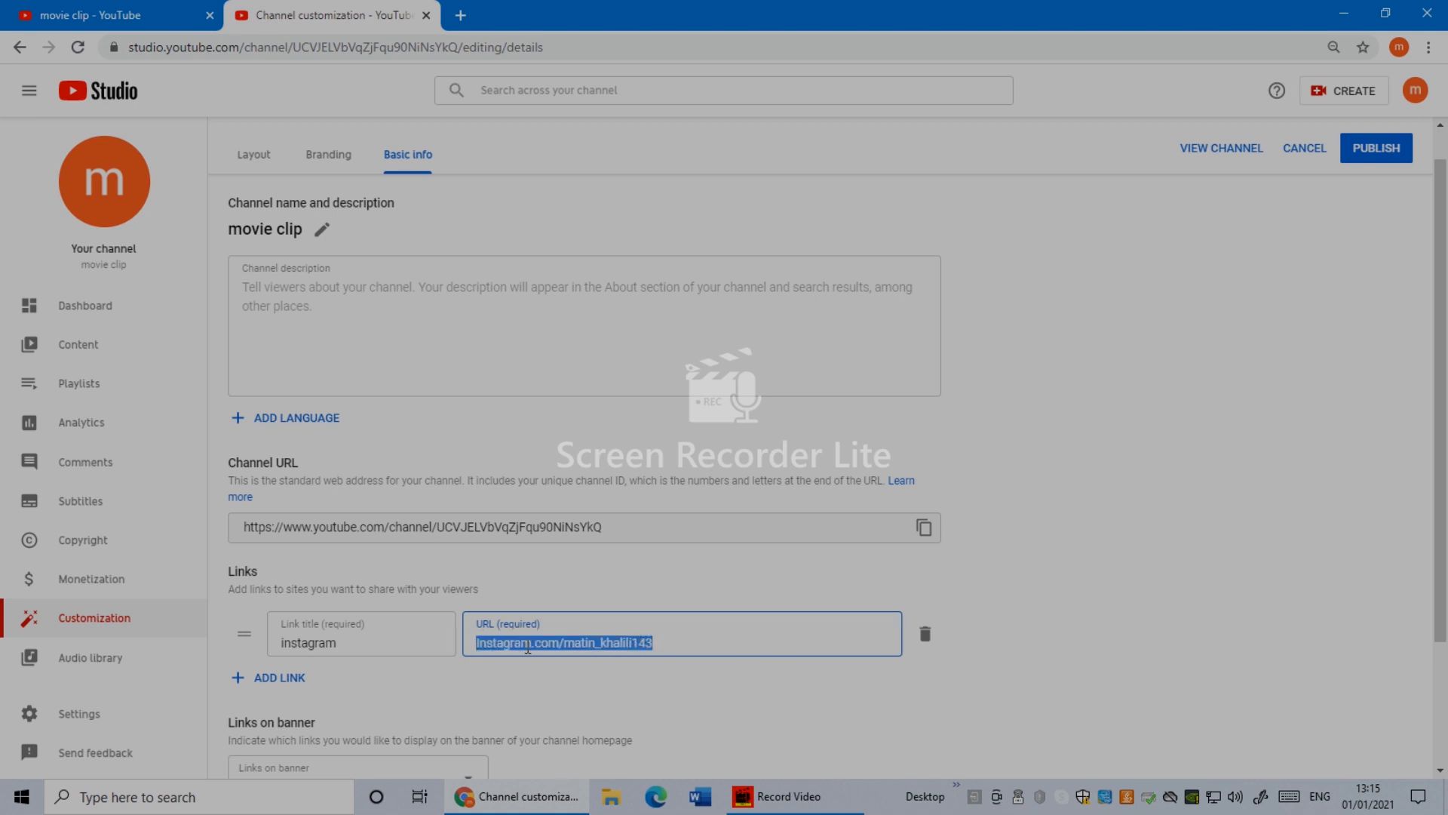
pyautogui.moveTo(573, 656)
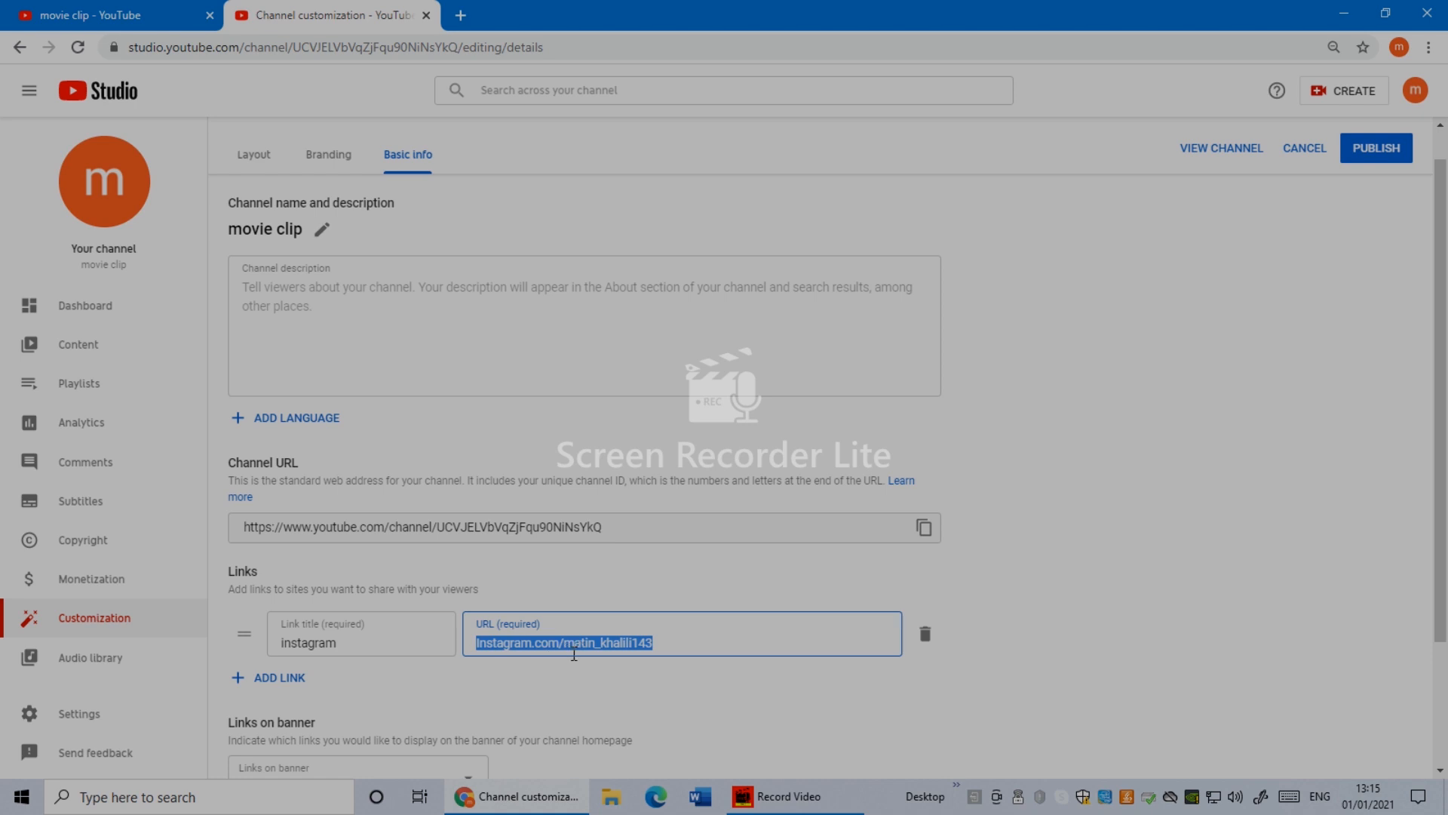
pyautogui.moveTo(605, 650)
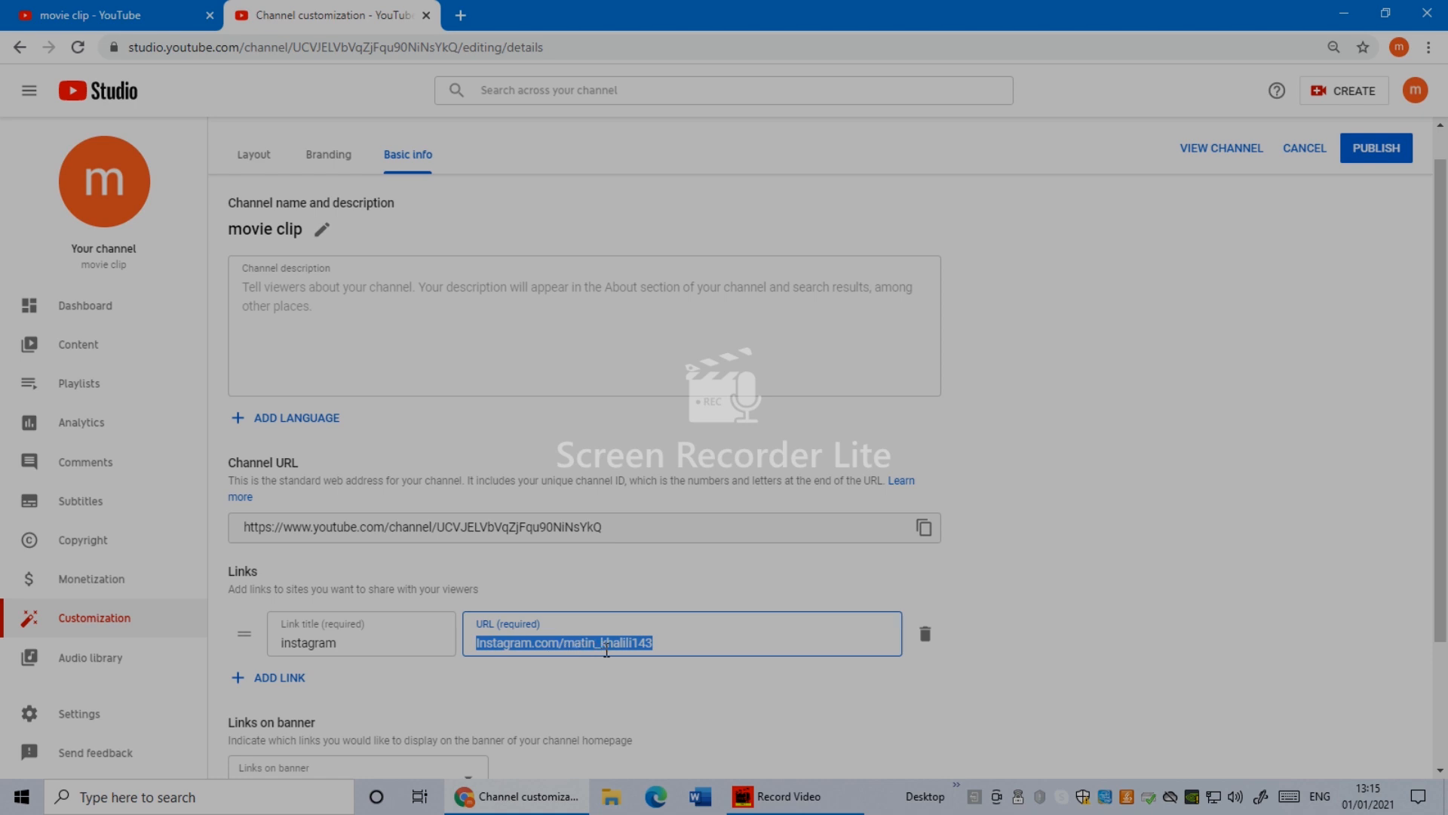
pyautogui.moveTo(656, 642)
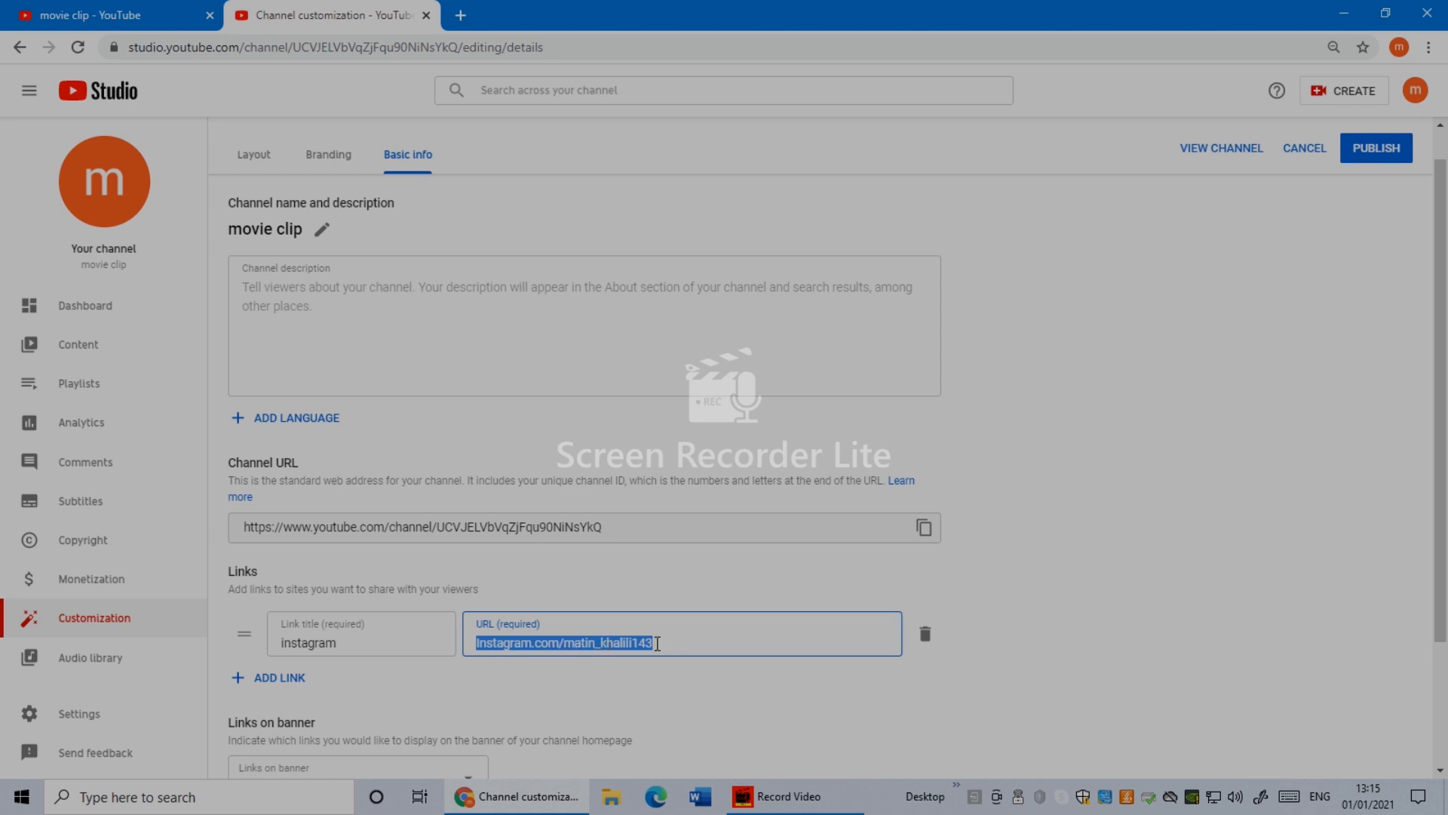
# Start a second link titled 'Facebook' below the instagram link.
pyautogui.scroll(-3)
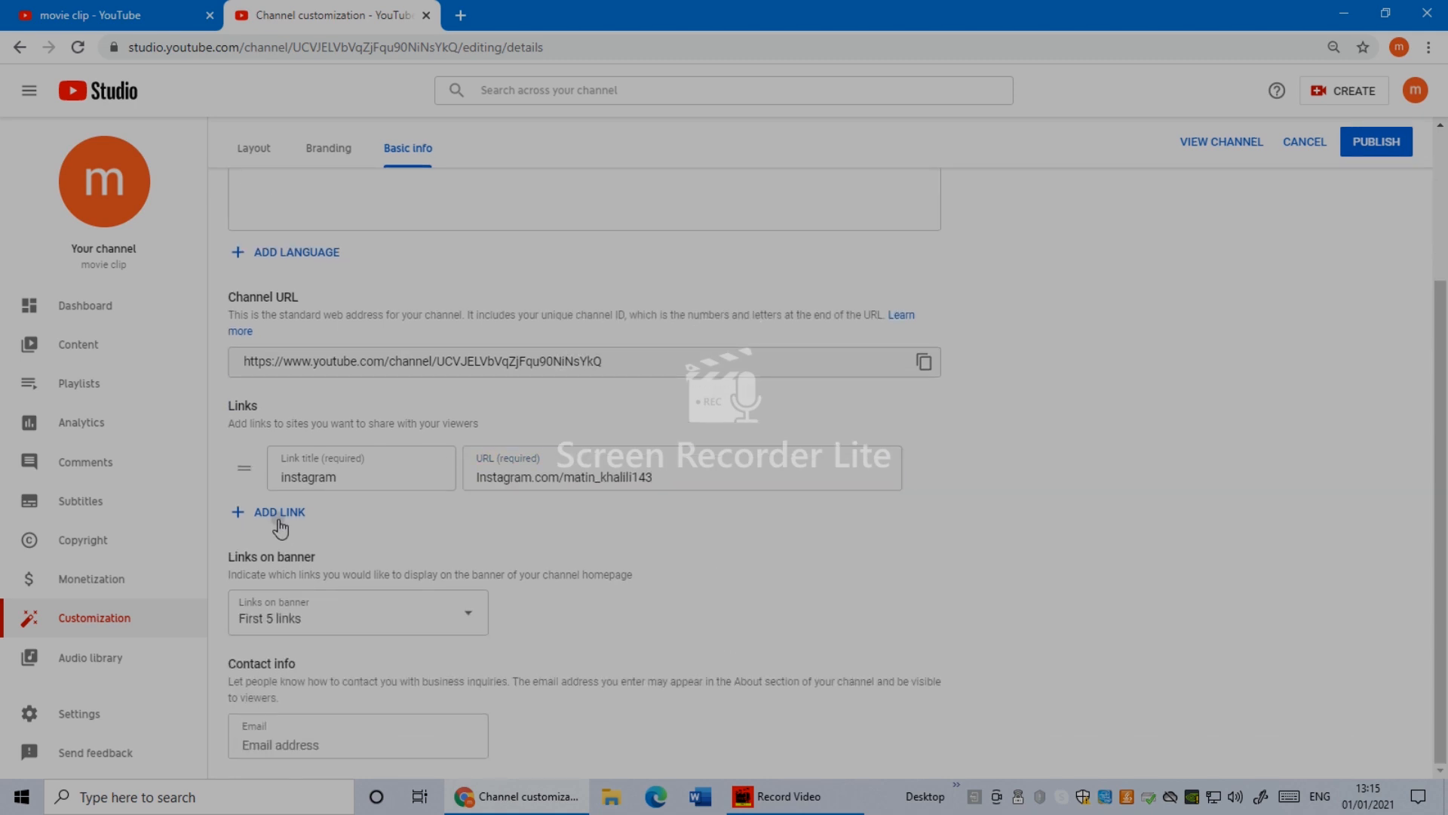
pyautogui.click(277, 512)
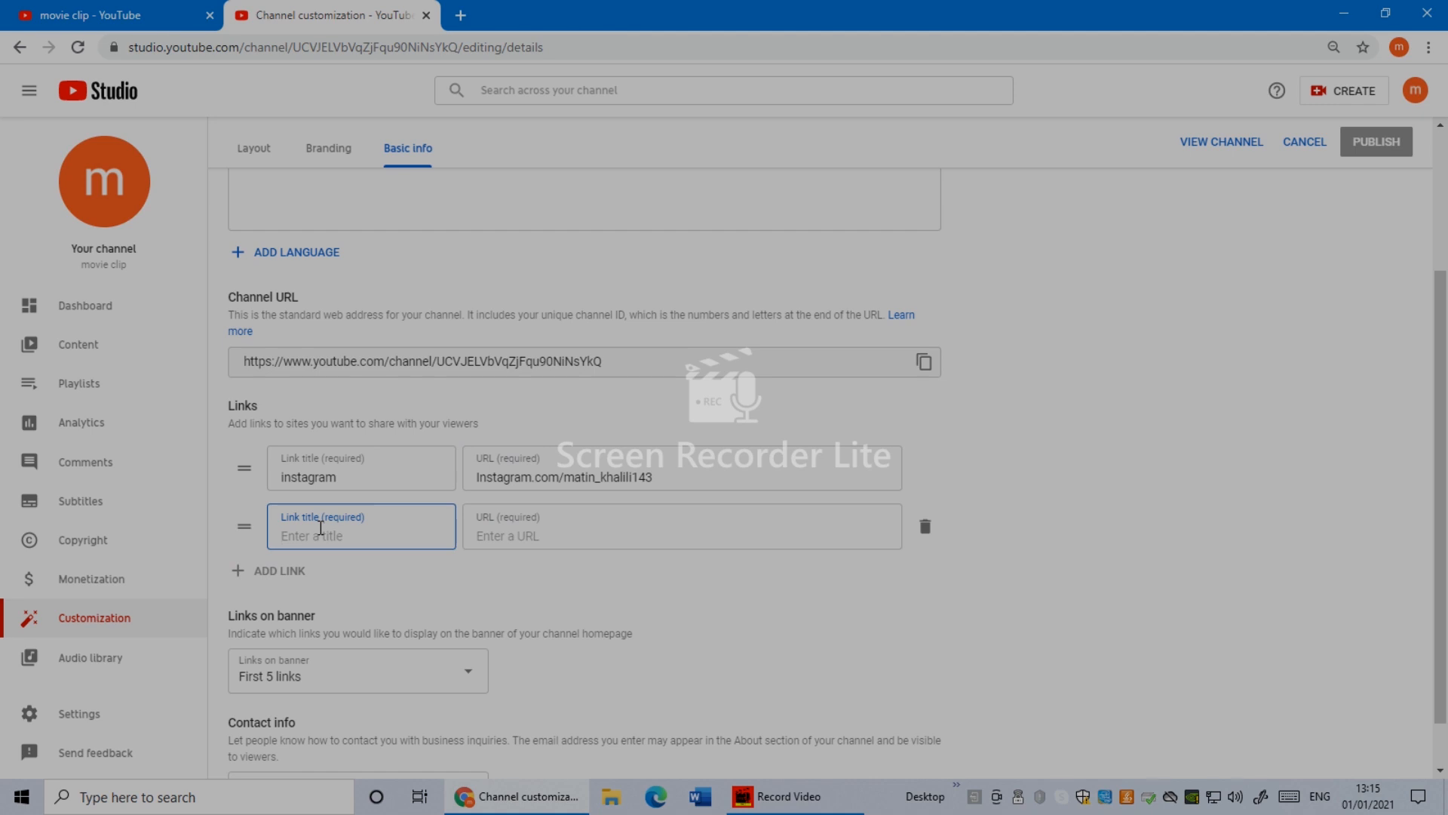
pyautogui.write('Face')
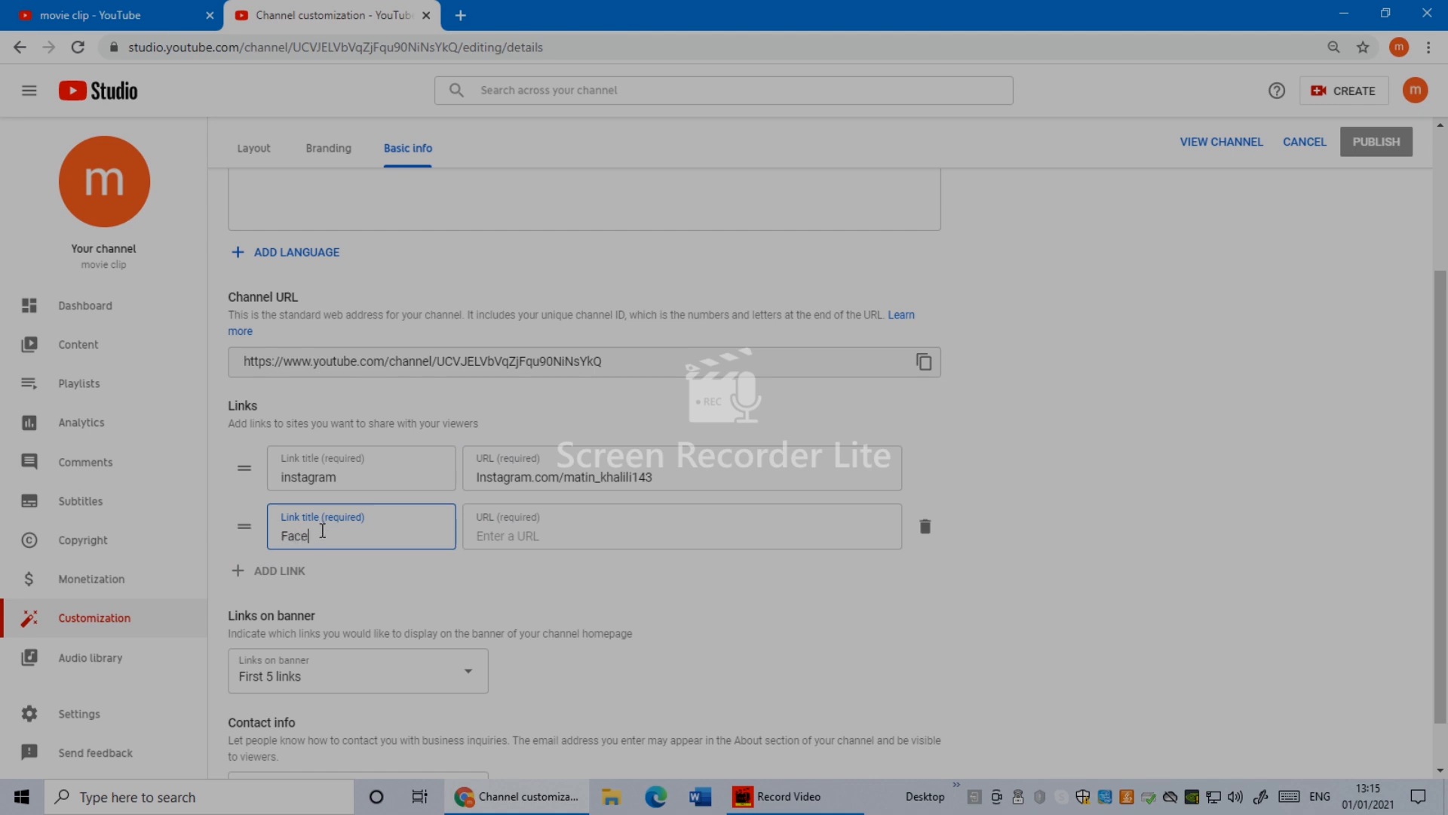
pyautogui.write('book')
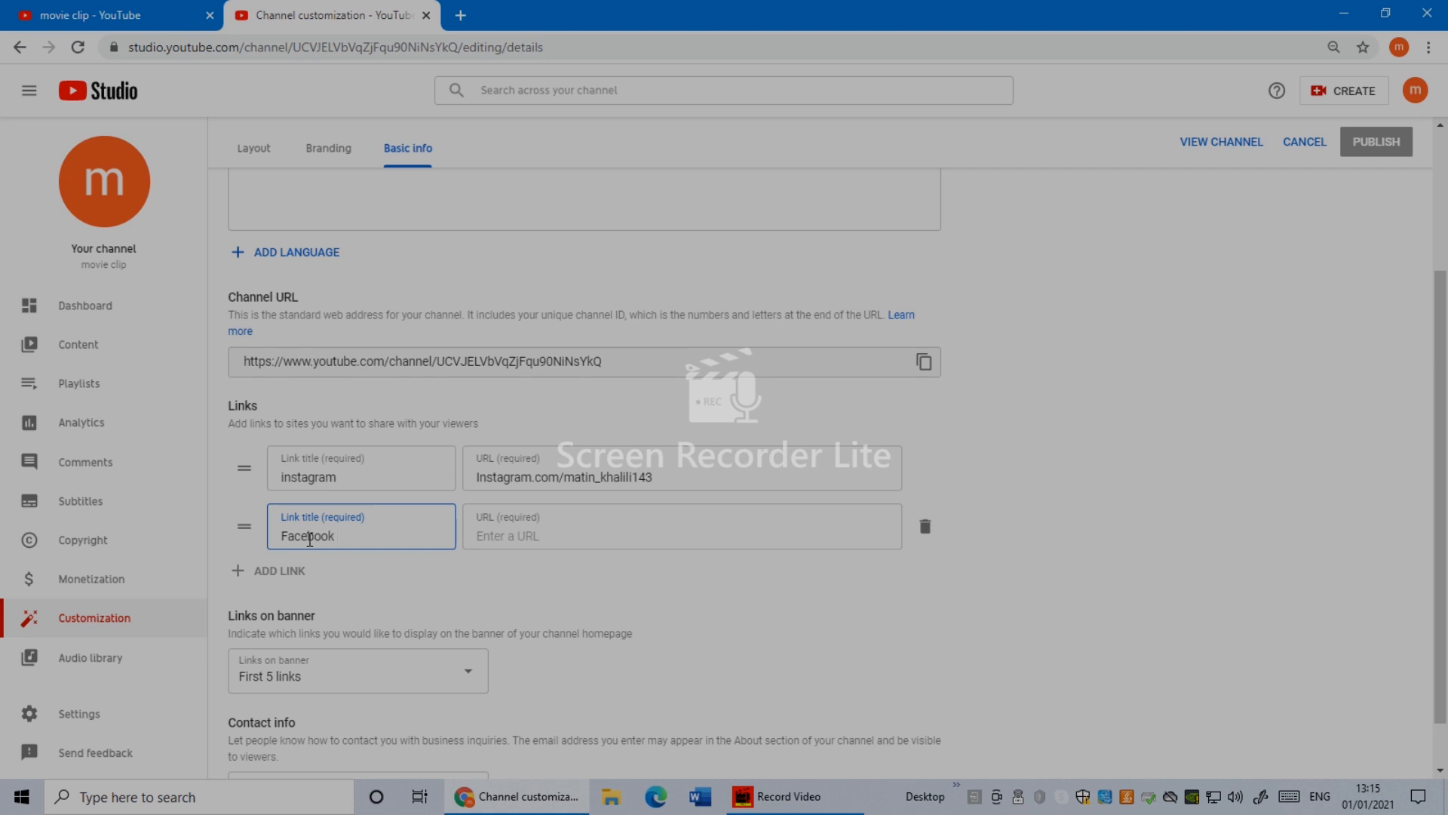
pyautogui.moveTo(268, 677)
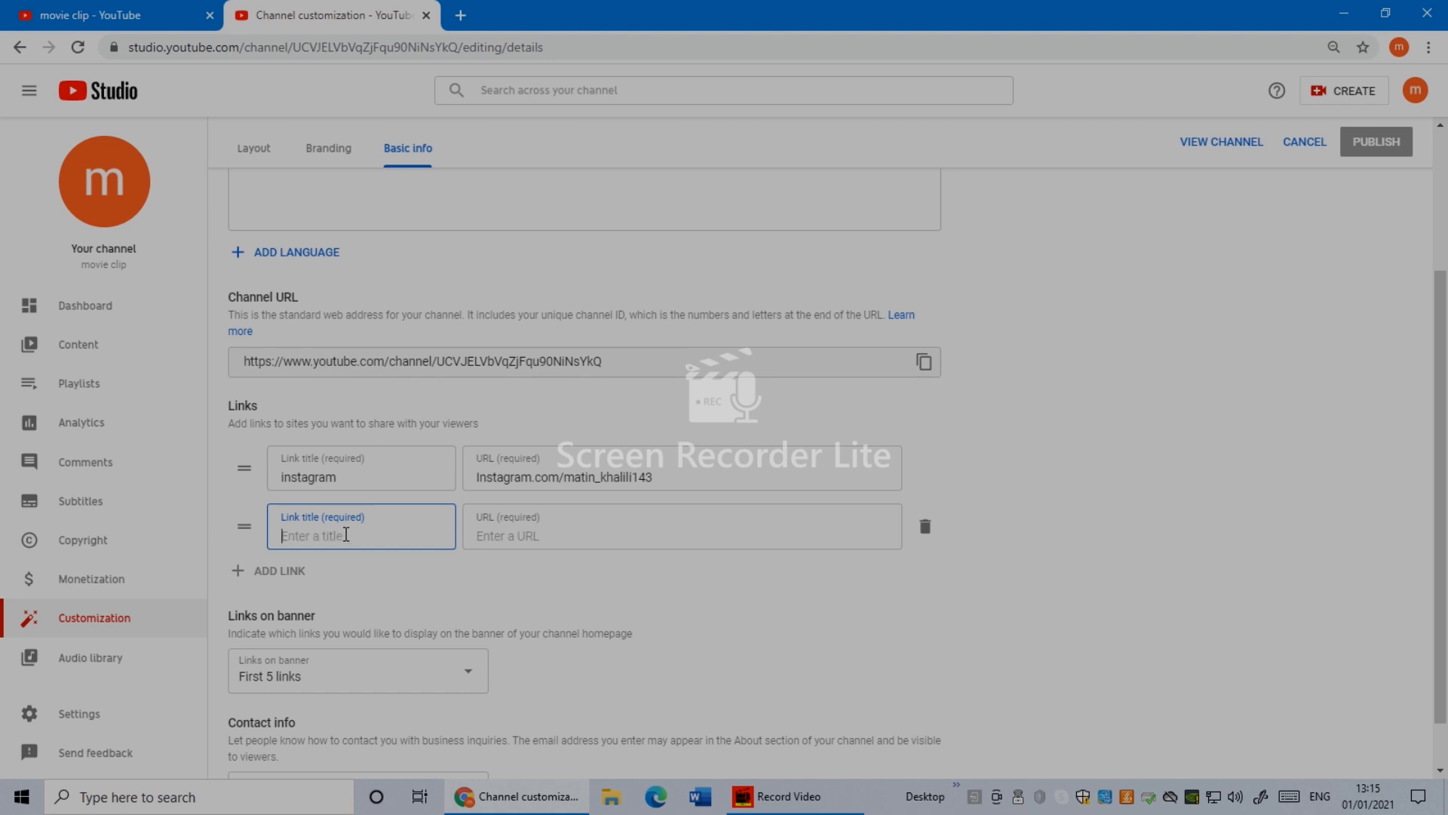
pyautogui.moveTo(1159, 569)
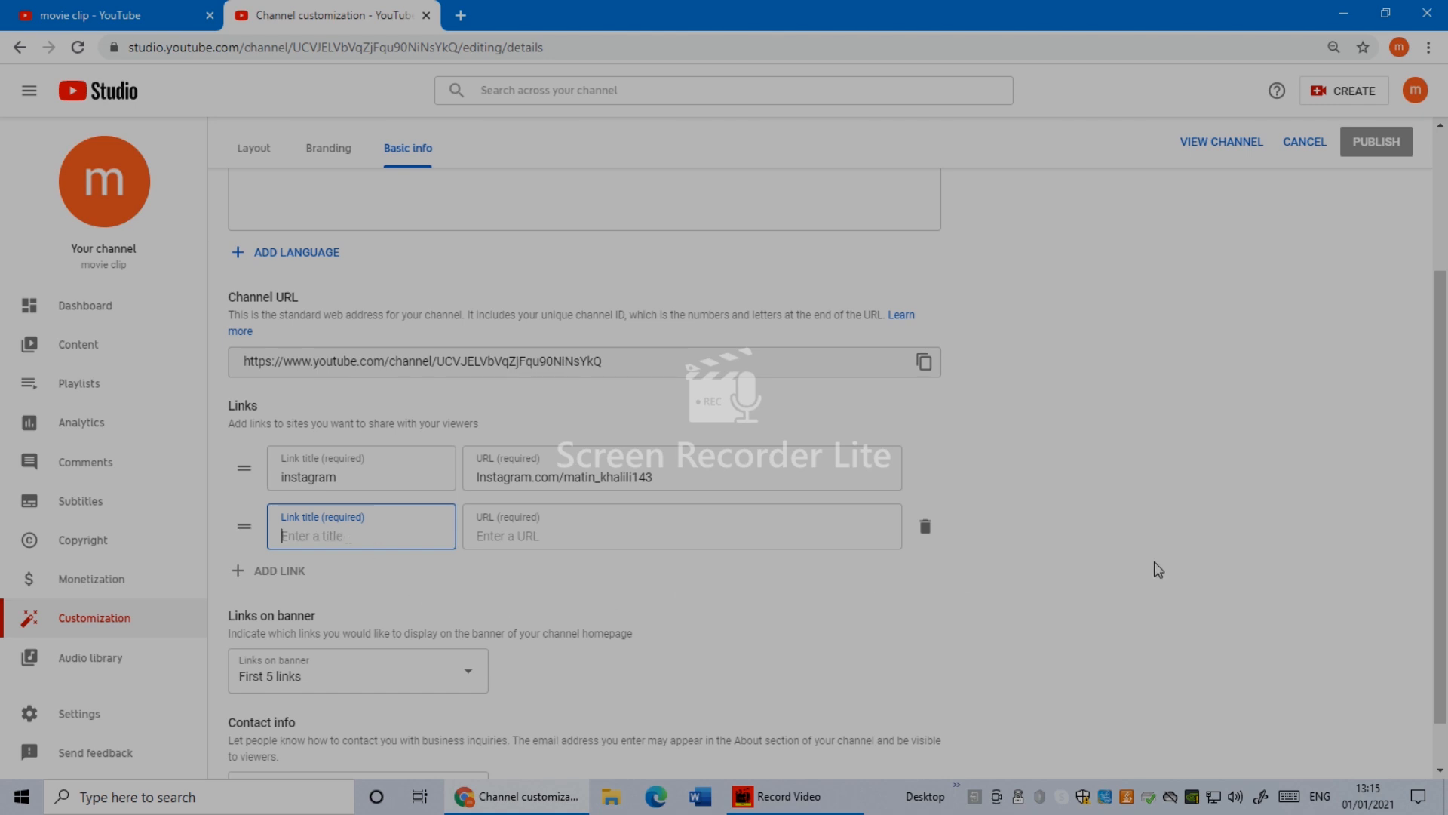
# Delete the unfinished Facebook link, publish the changes, and return to the channel.
pyautogui.click(925, 525)
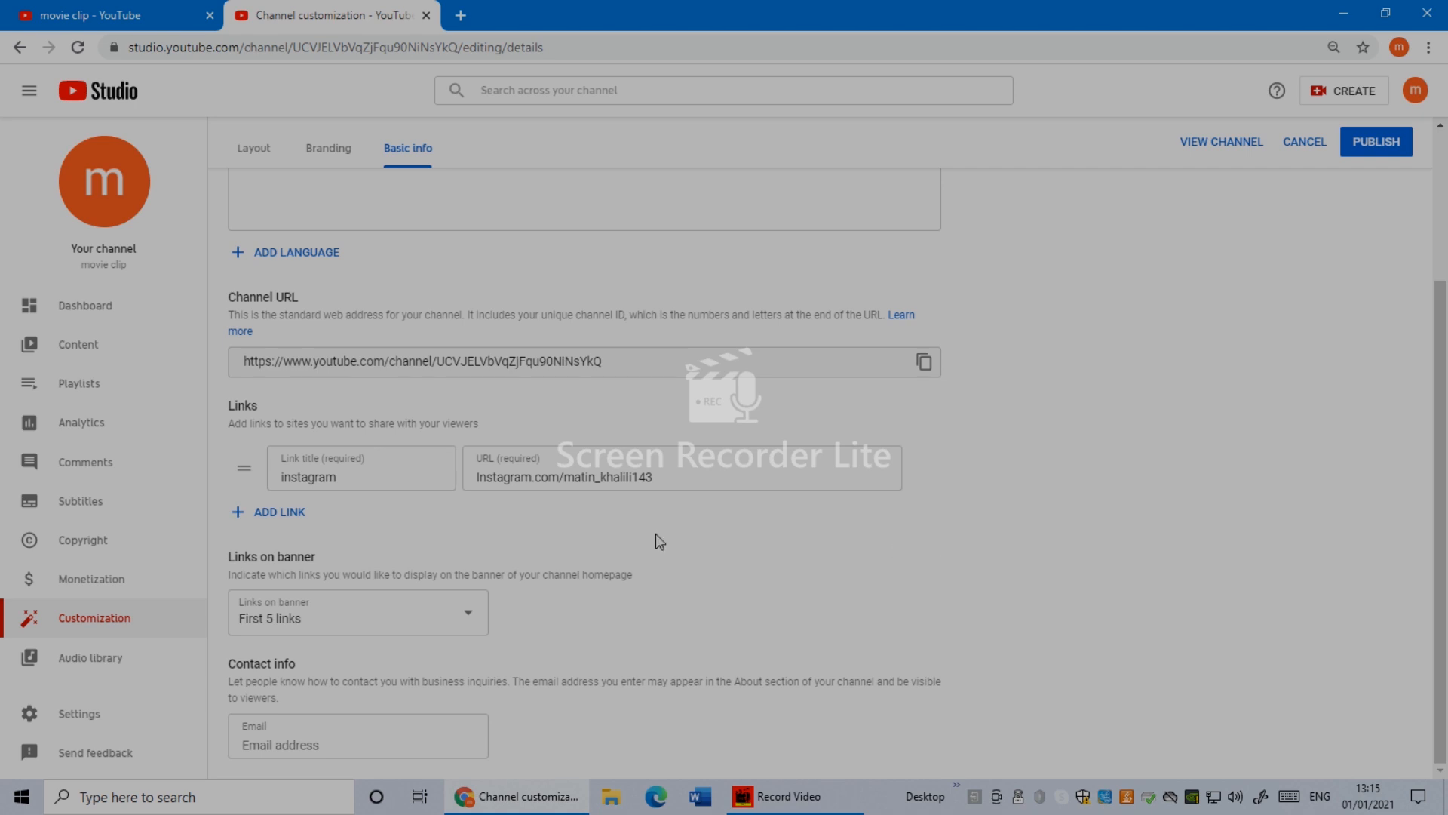
pyautogui.moveTo(1365, 148)
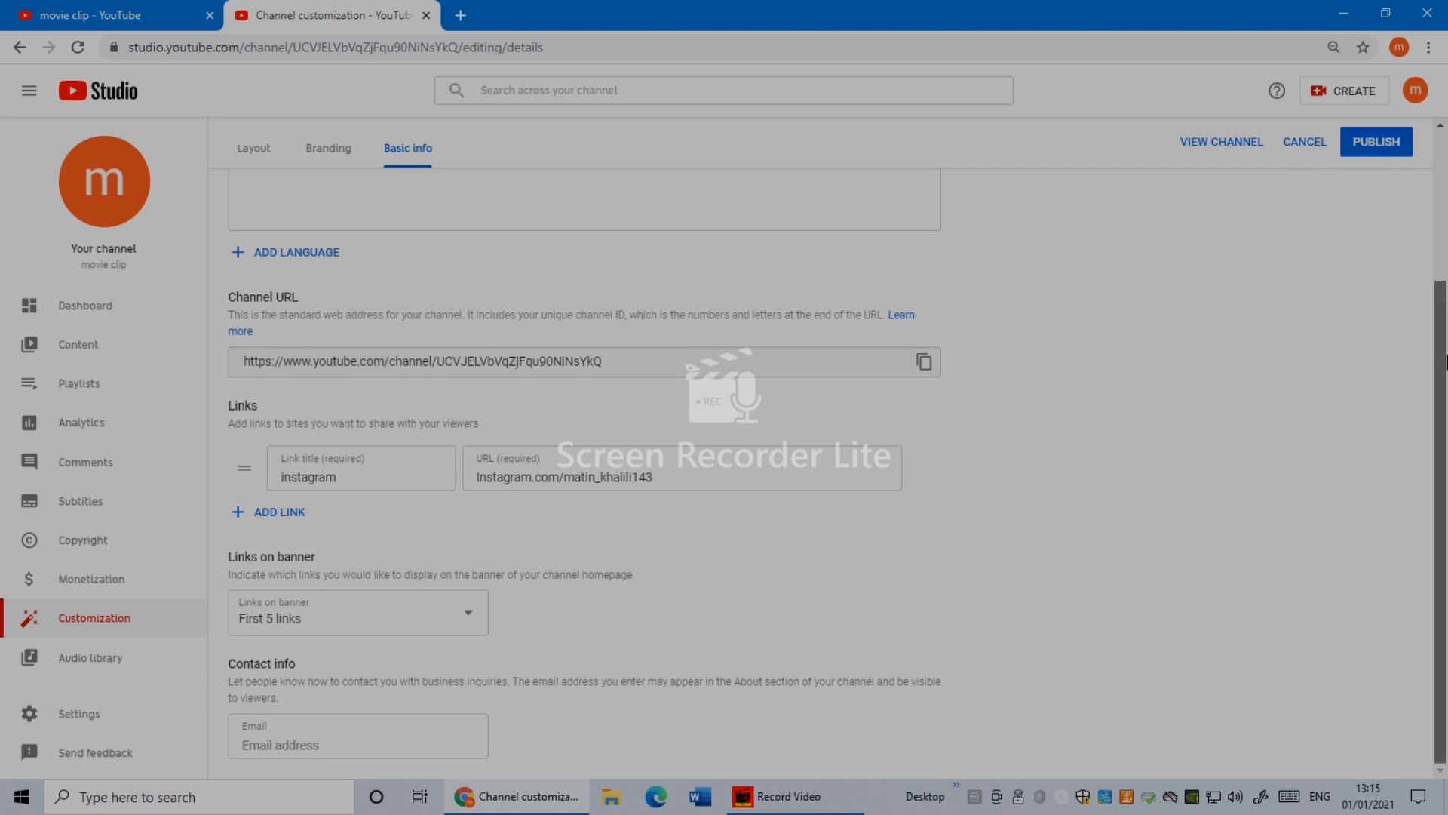
pyautogui.moveTo(457, 574)
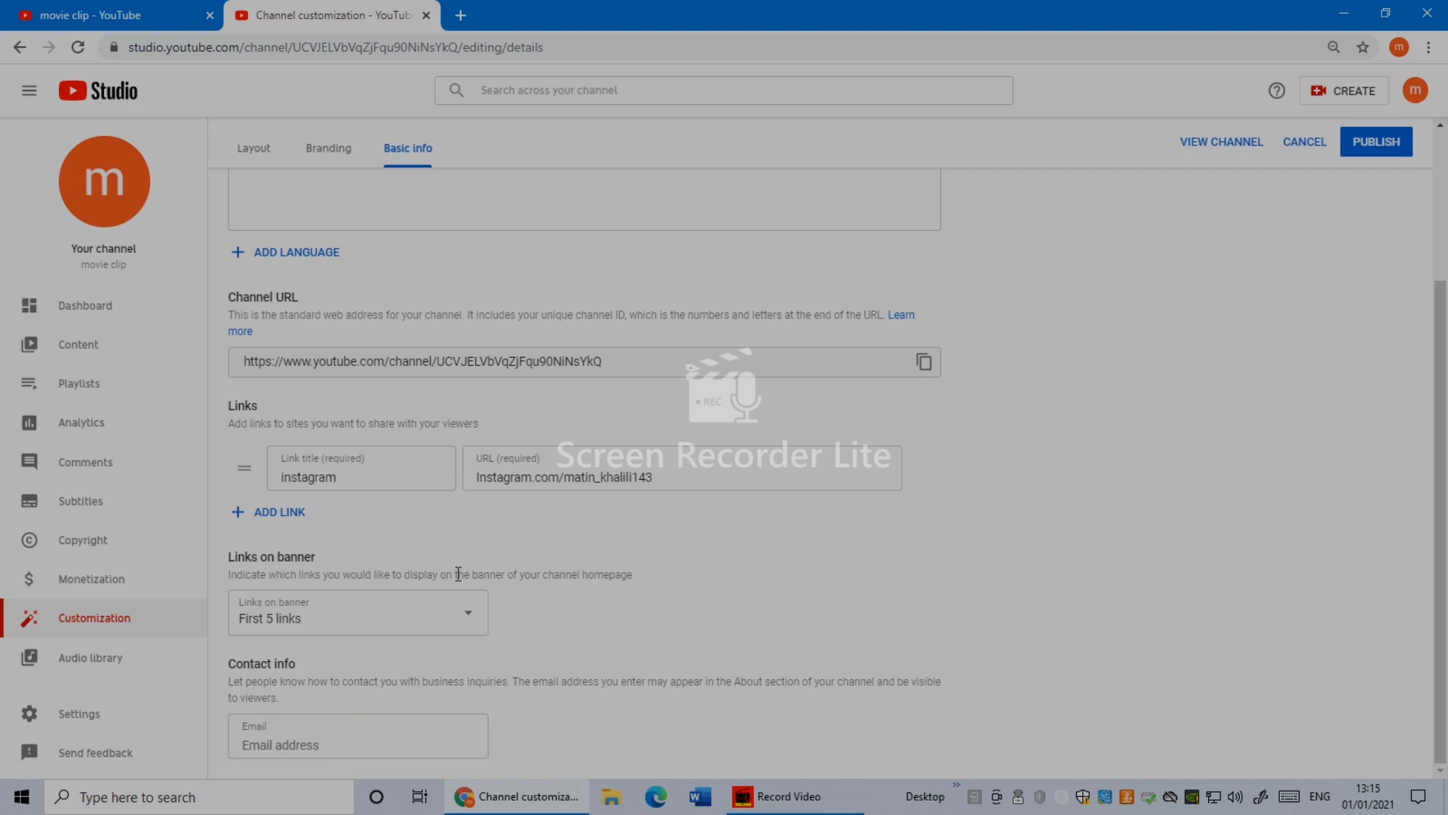
pyautogui.moveTo(1393, 153)
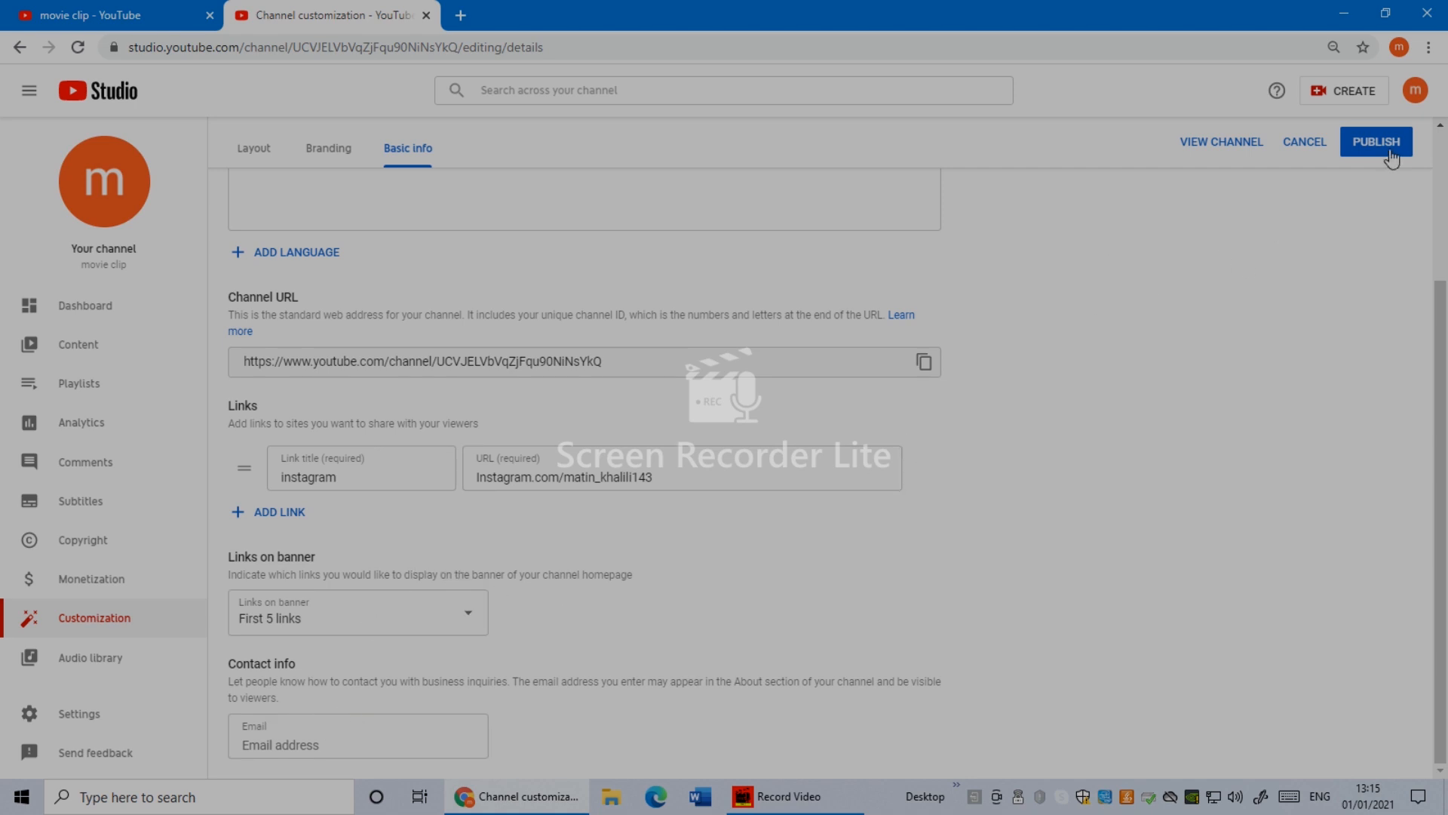
pyautogui.click(1376, 142)
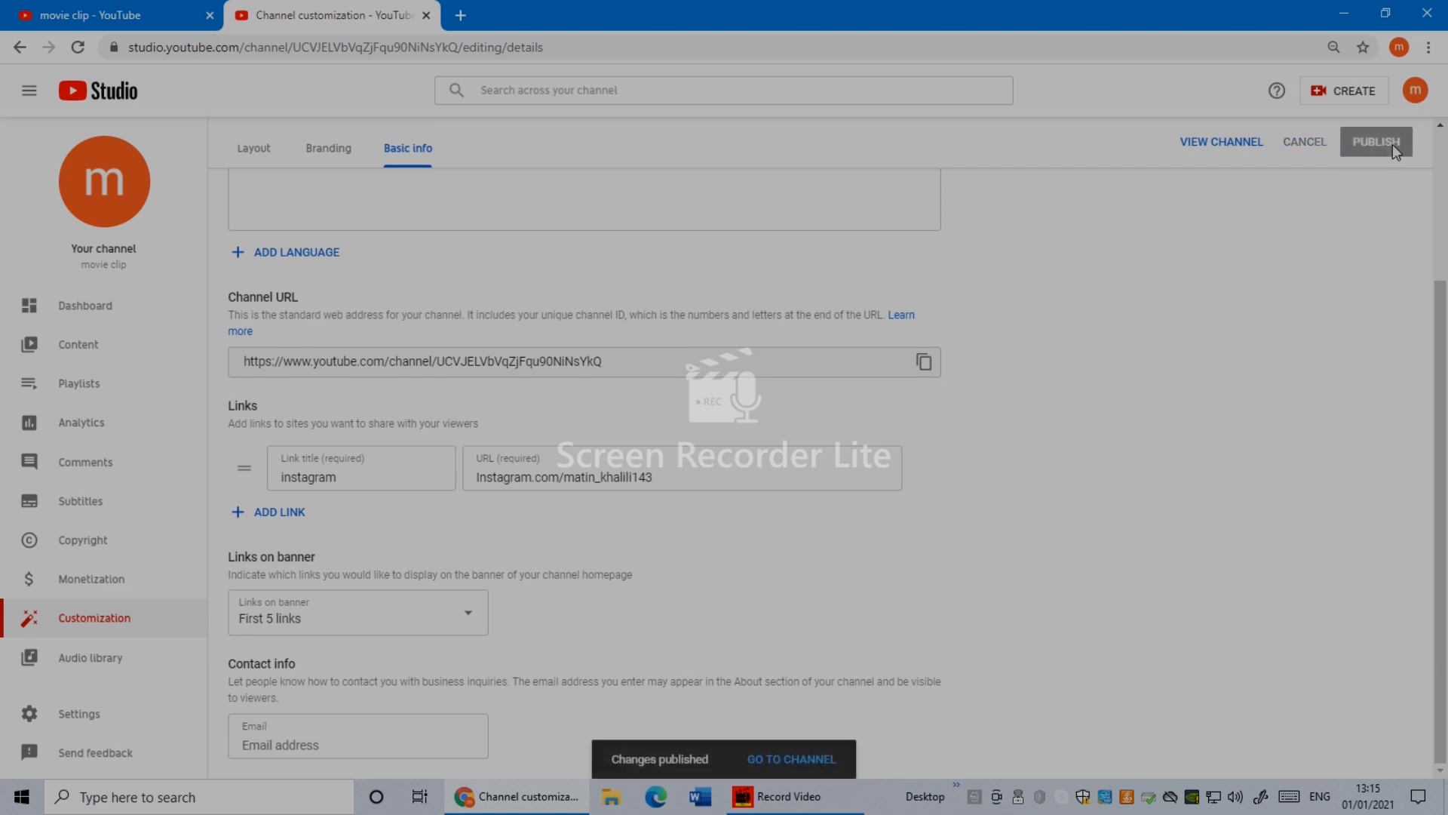
pyautogui.moveTo(736, 752)
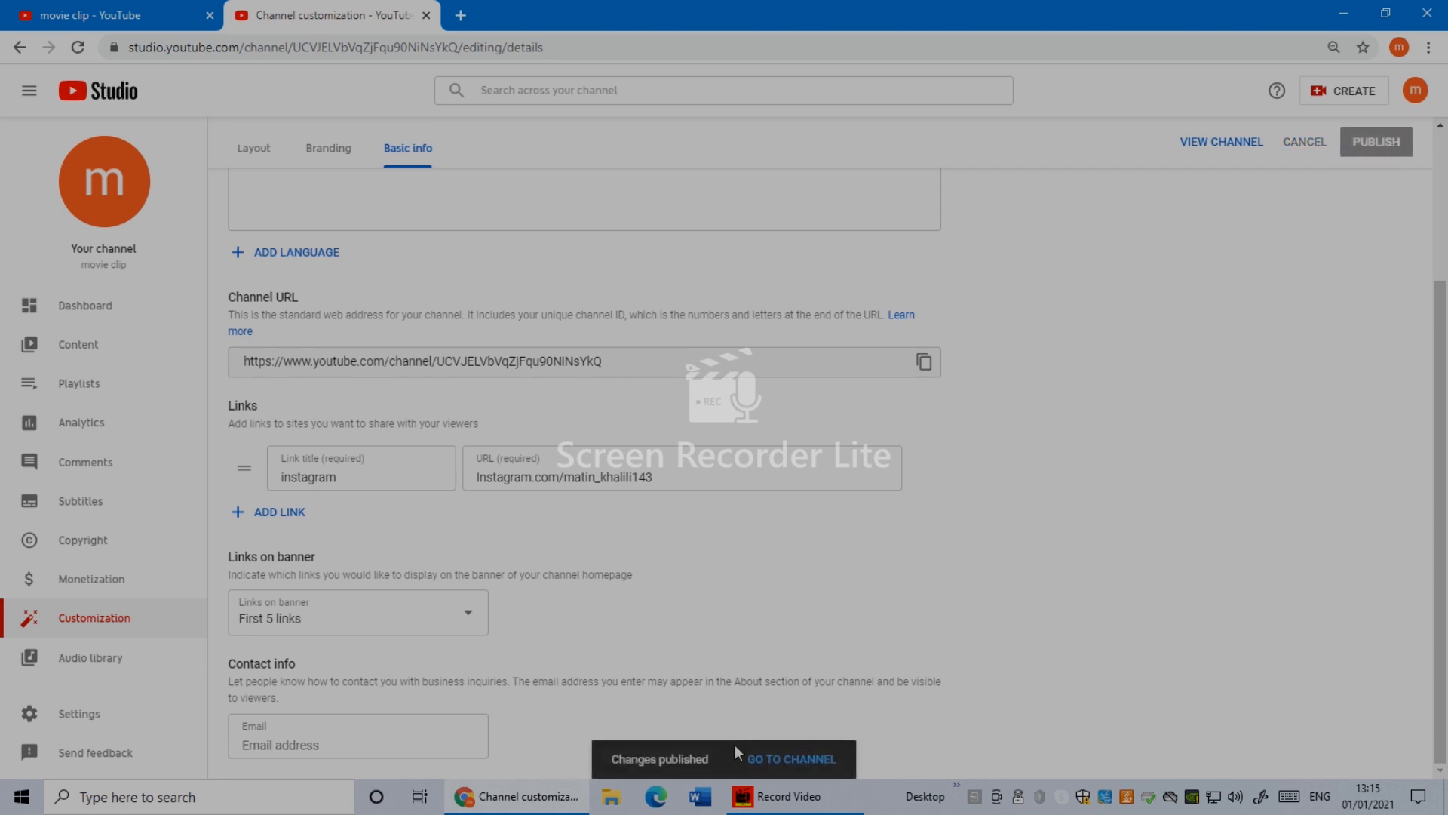
pyautogui.click(788, 758)
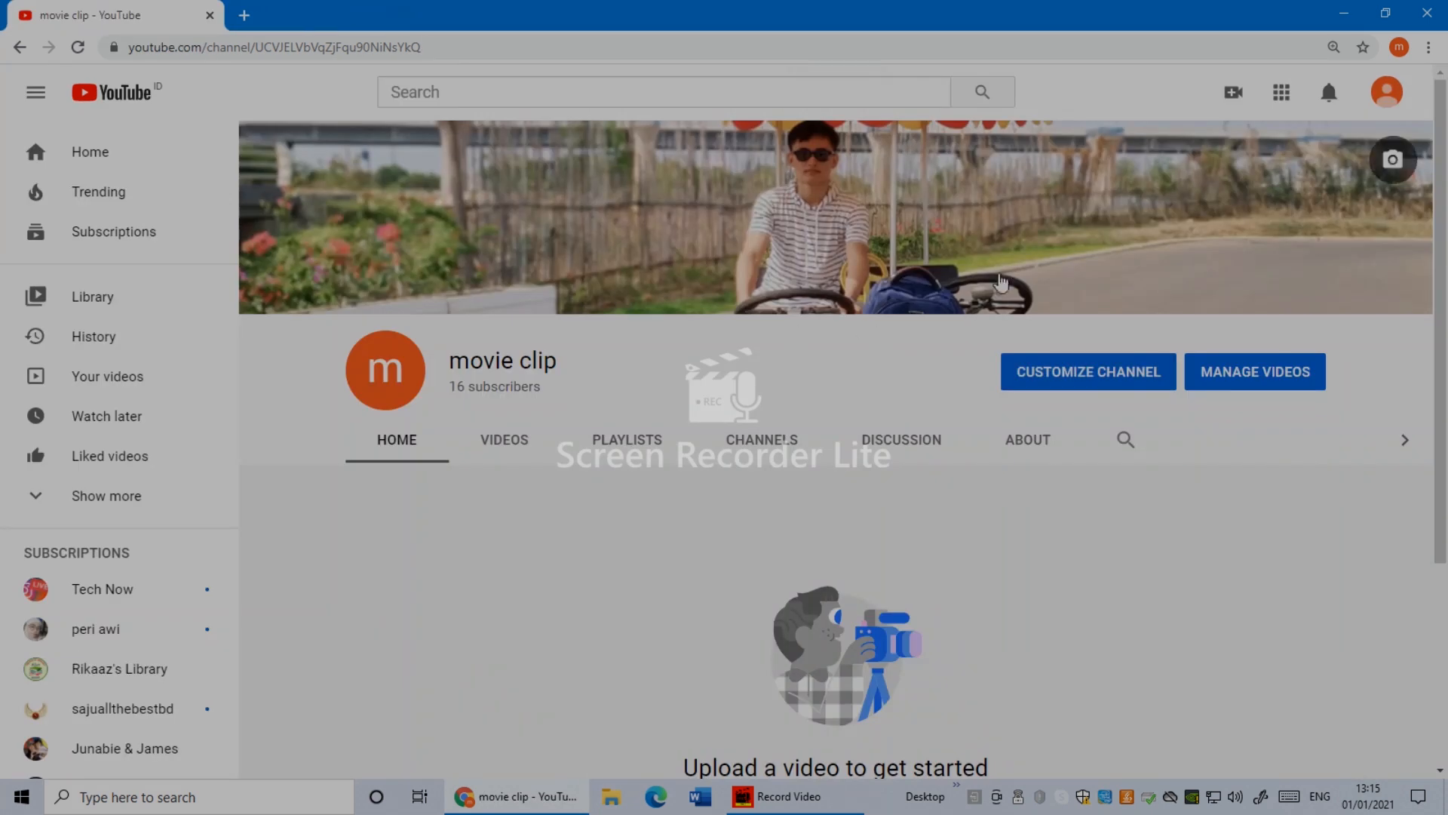
# Reload the channel page and open the instagram button on the banner.
pyautogui.click(78, 47)
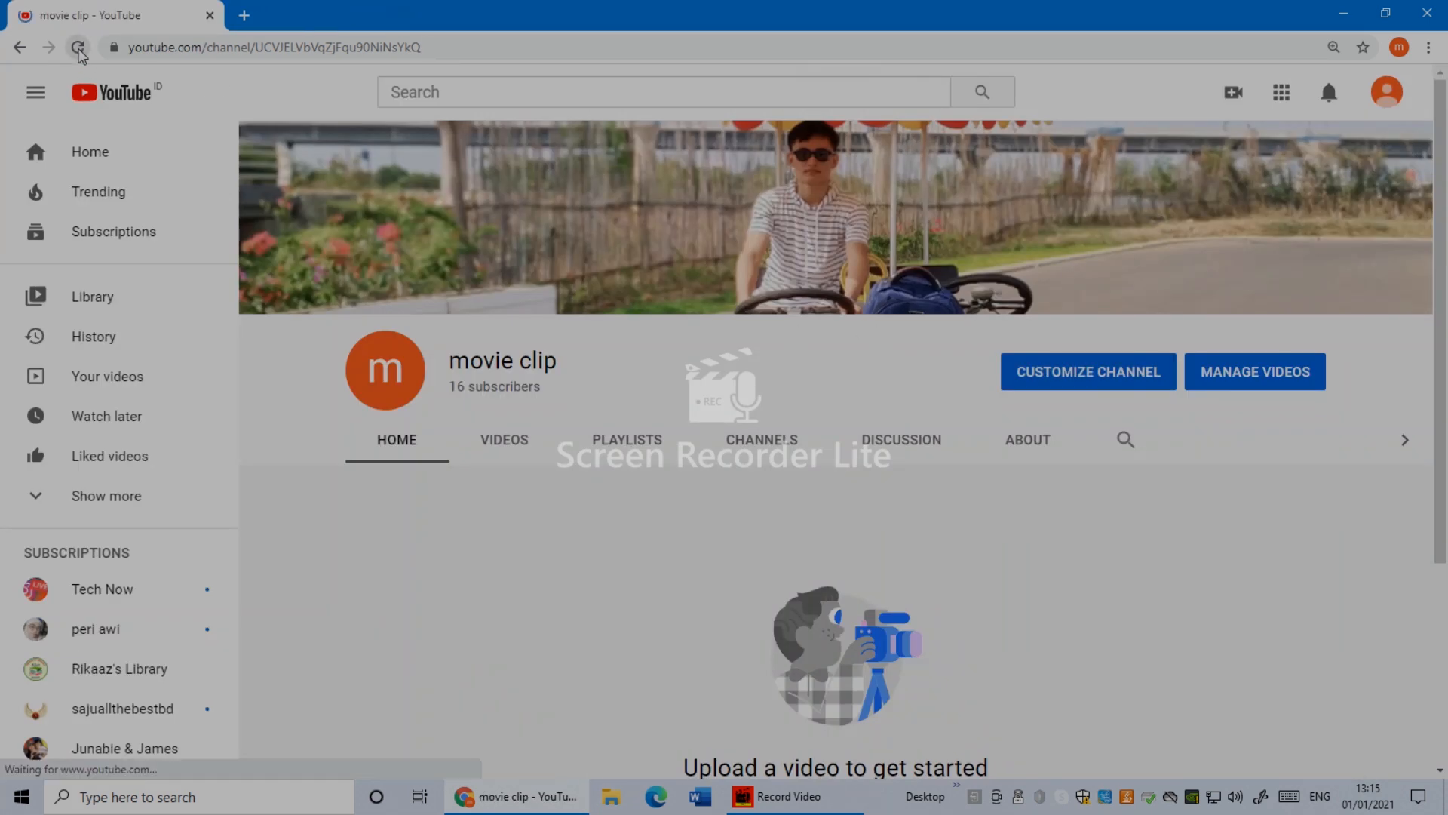
pyautogui.click(78, 47)
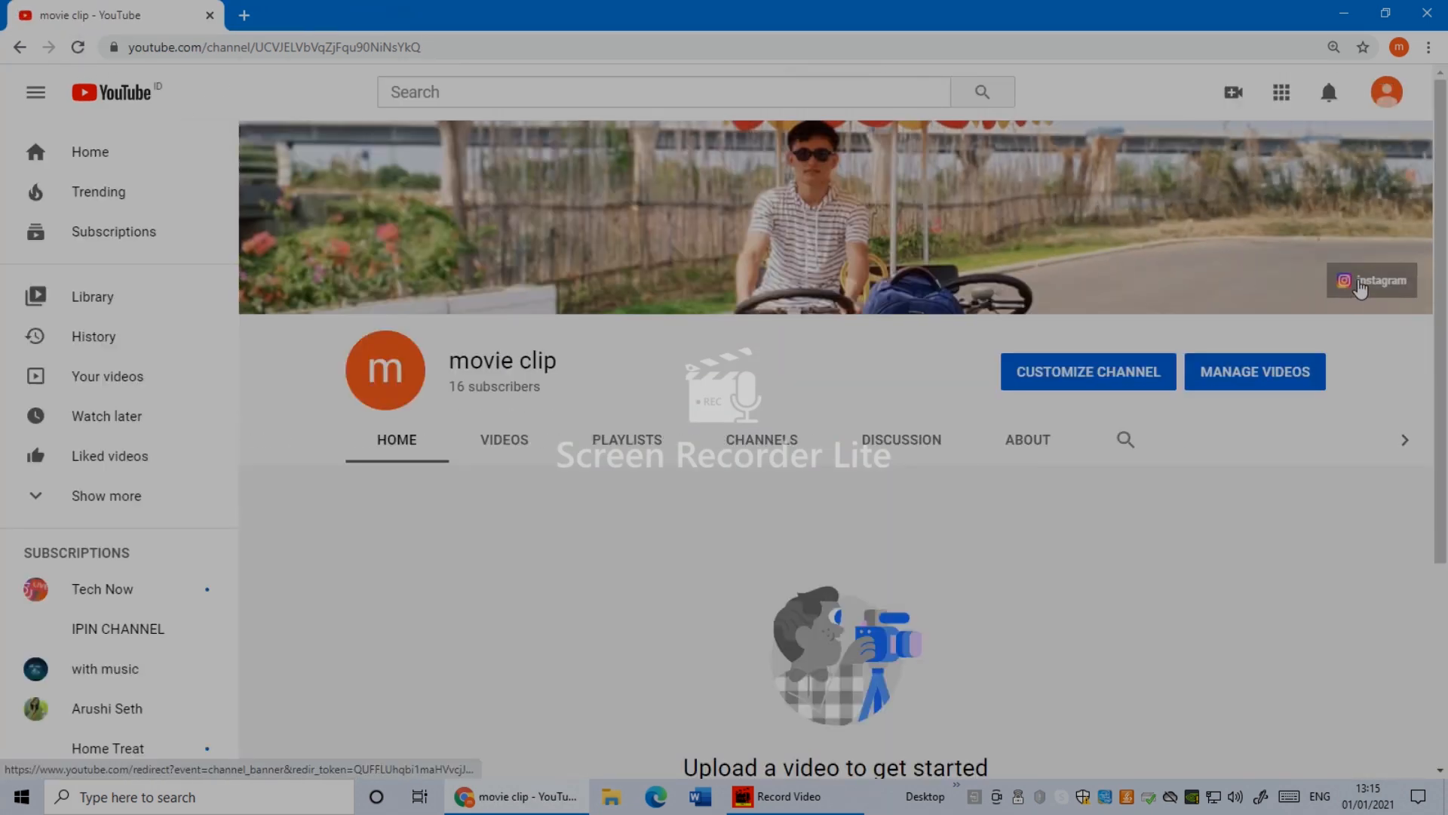
pyautogui.moveTo(1372, 280)
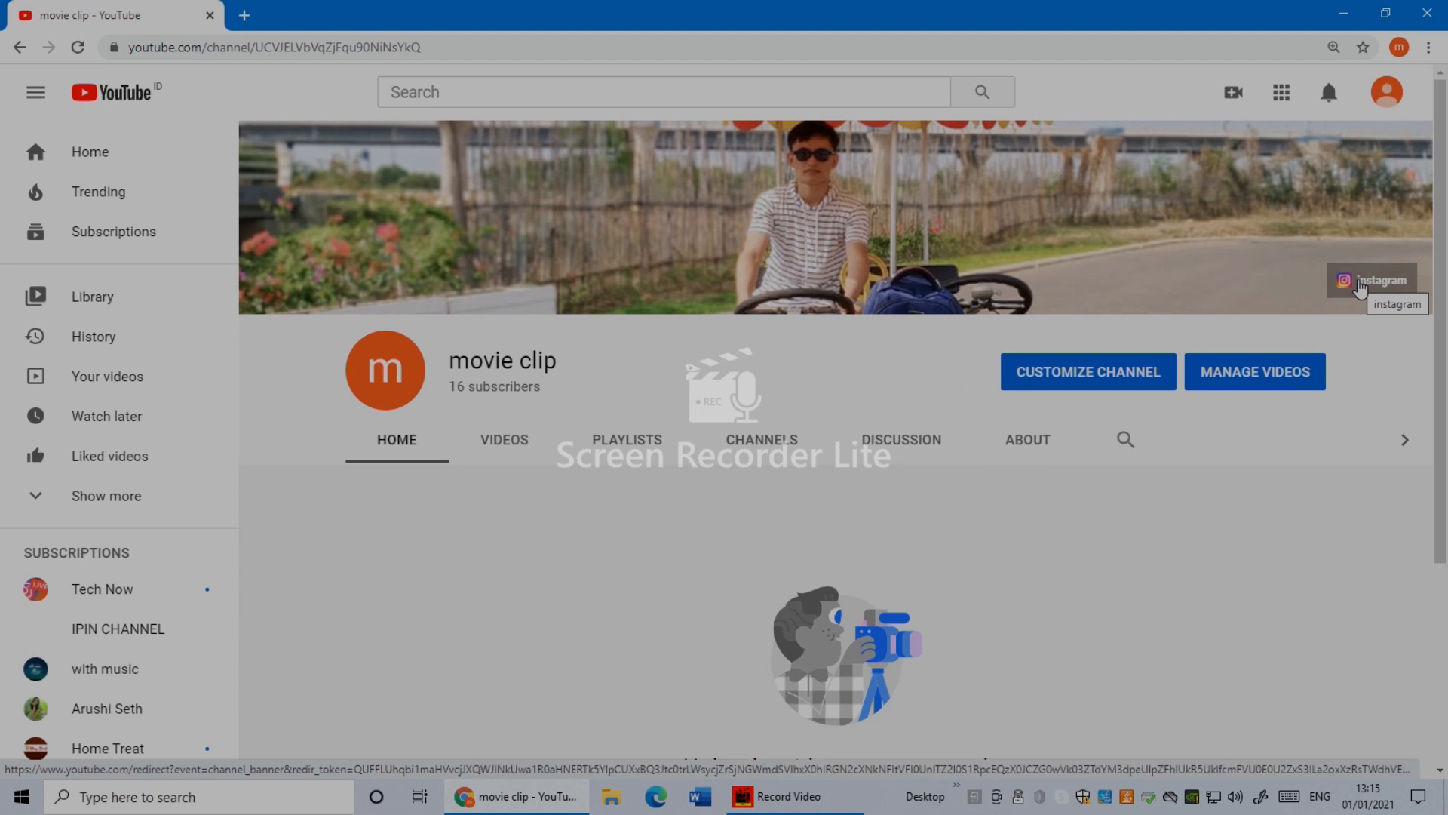
pyautogui.click(1374, 281)
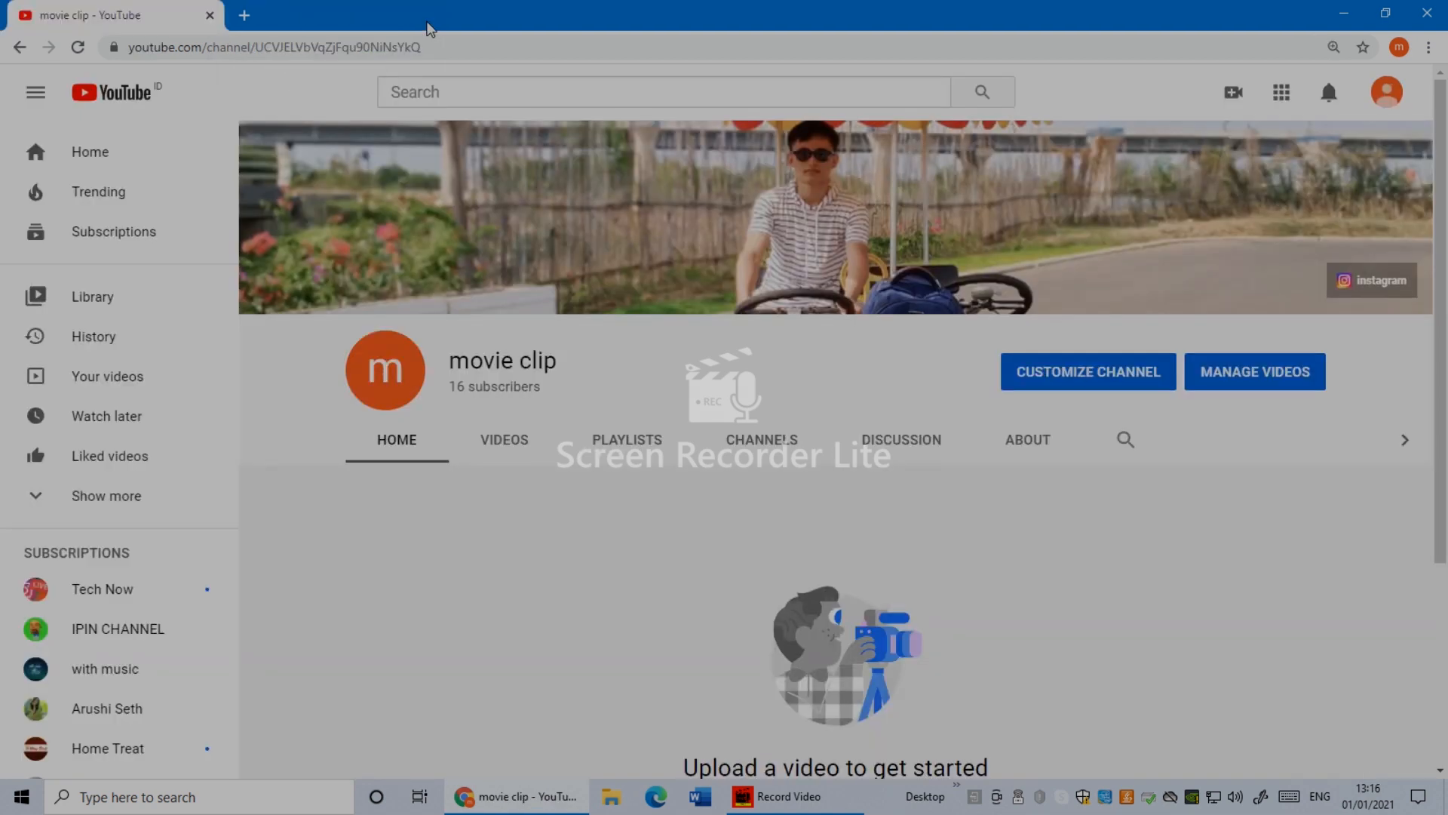
pyautogui.moveTo(1372, 280)
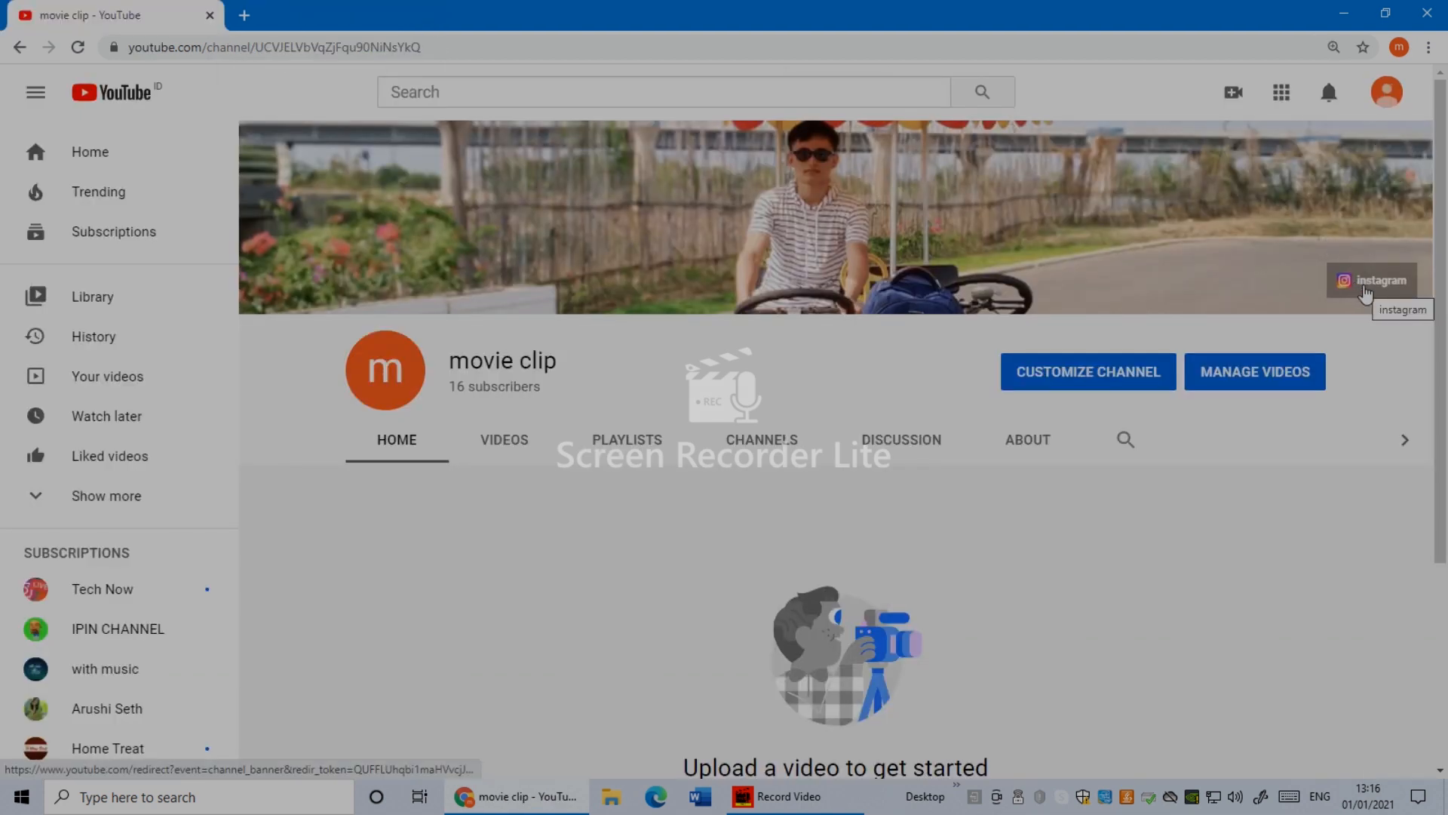
pyautogui.click(1382, 280)
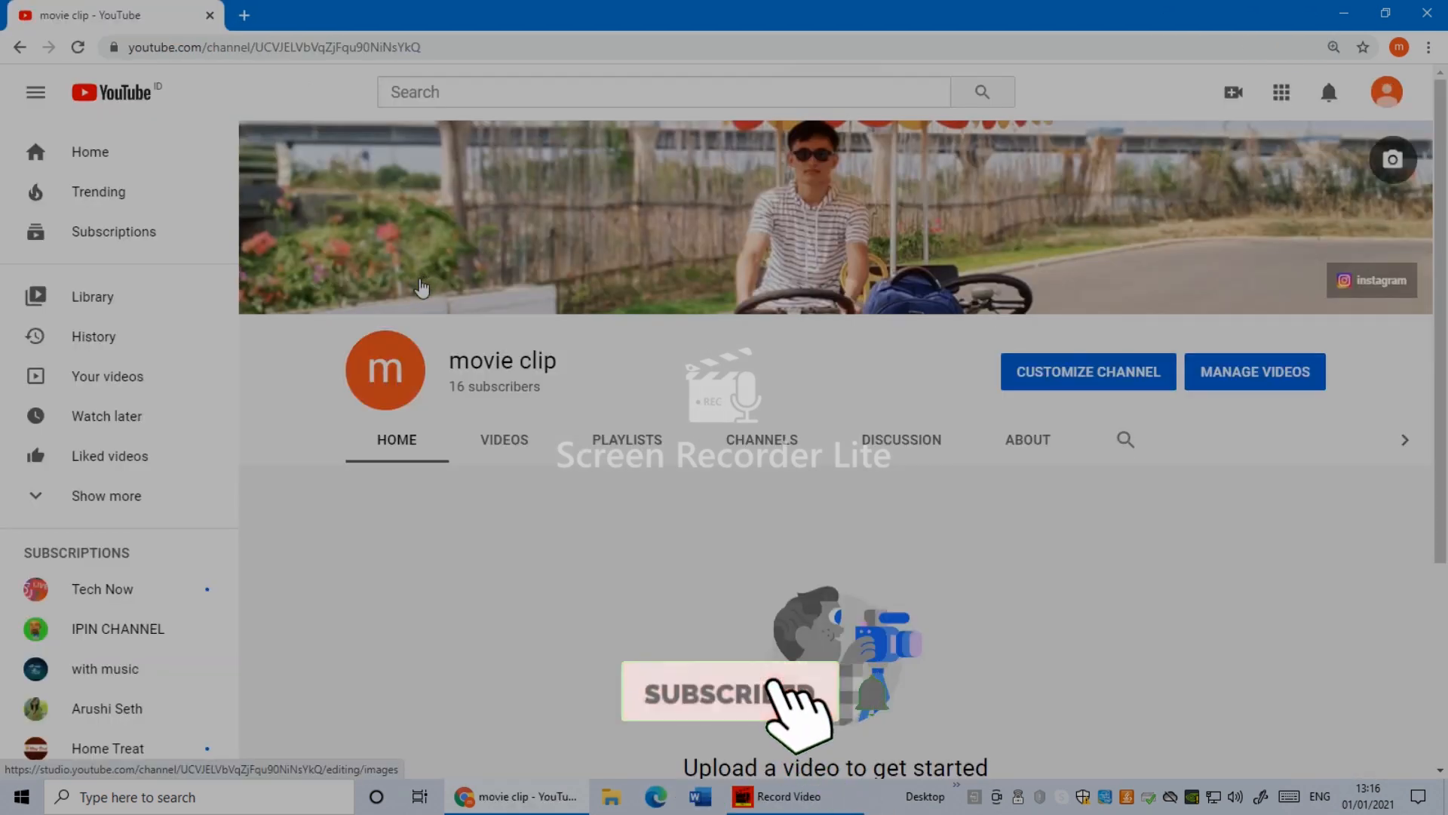
pyautogui.click(729, 691)
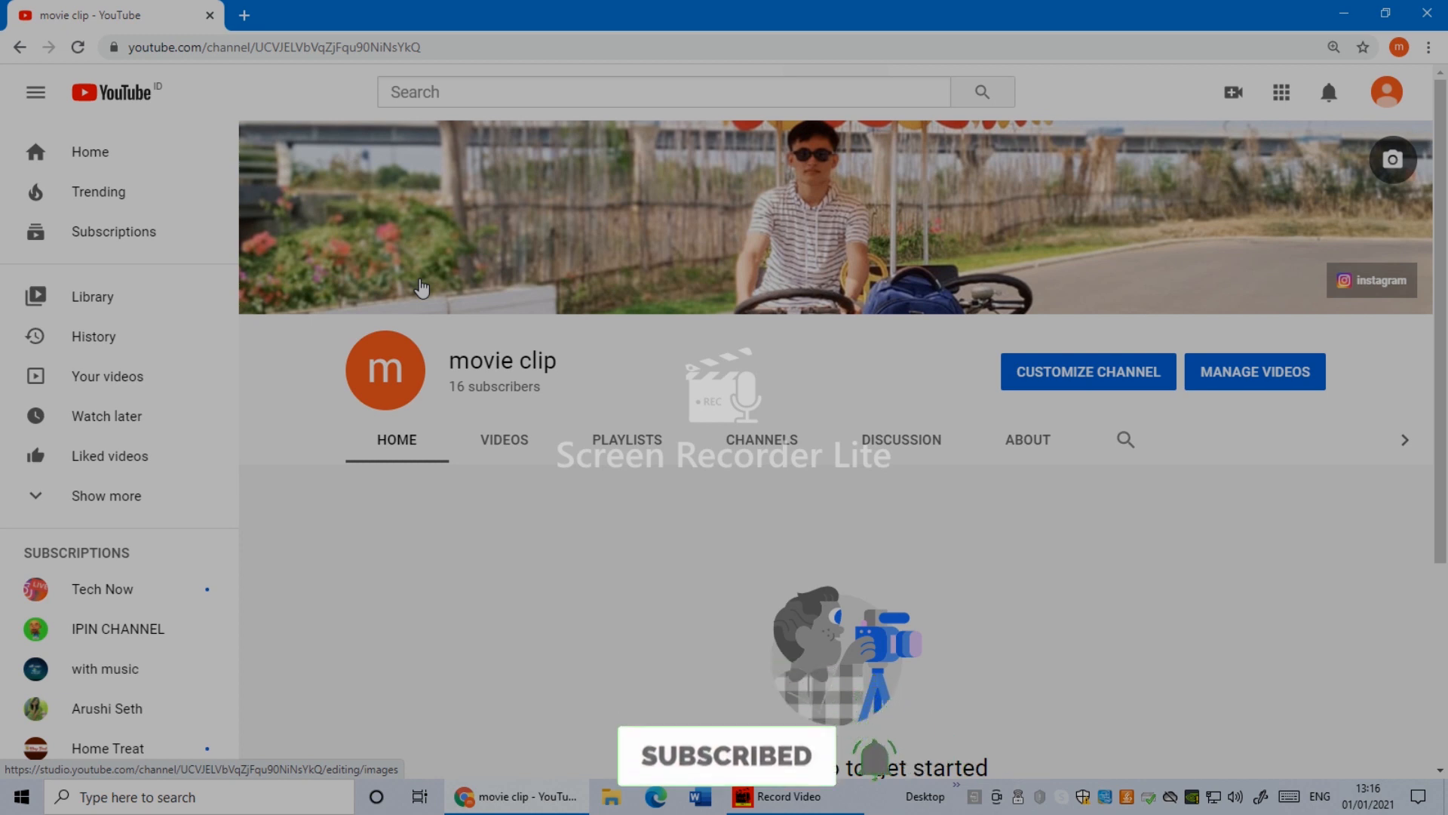